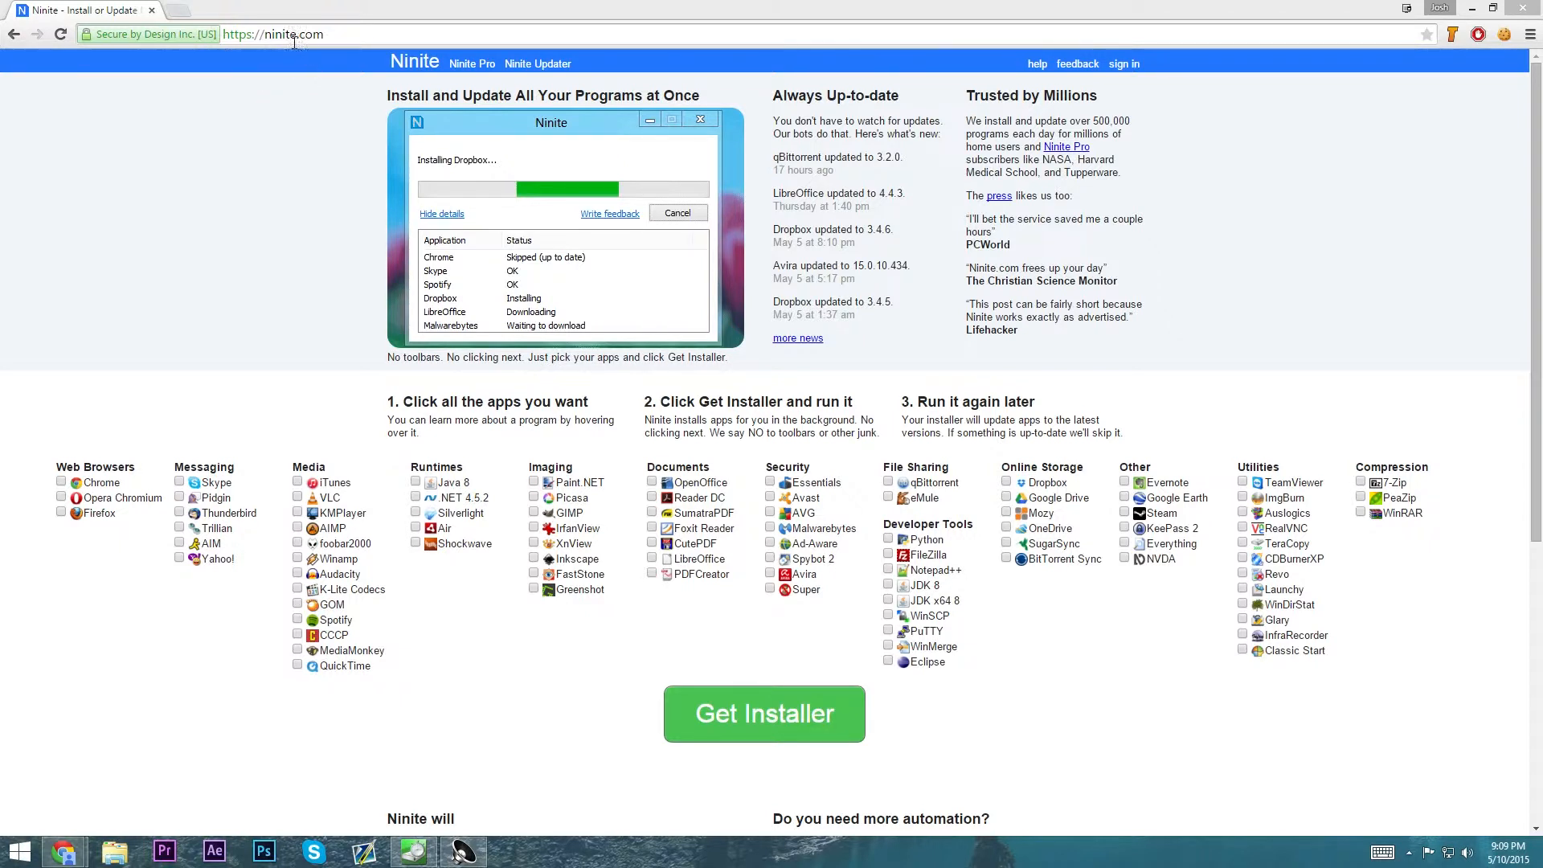
{"action": "mouse_move", "coordinate": [289, 54]}
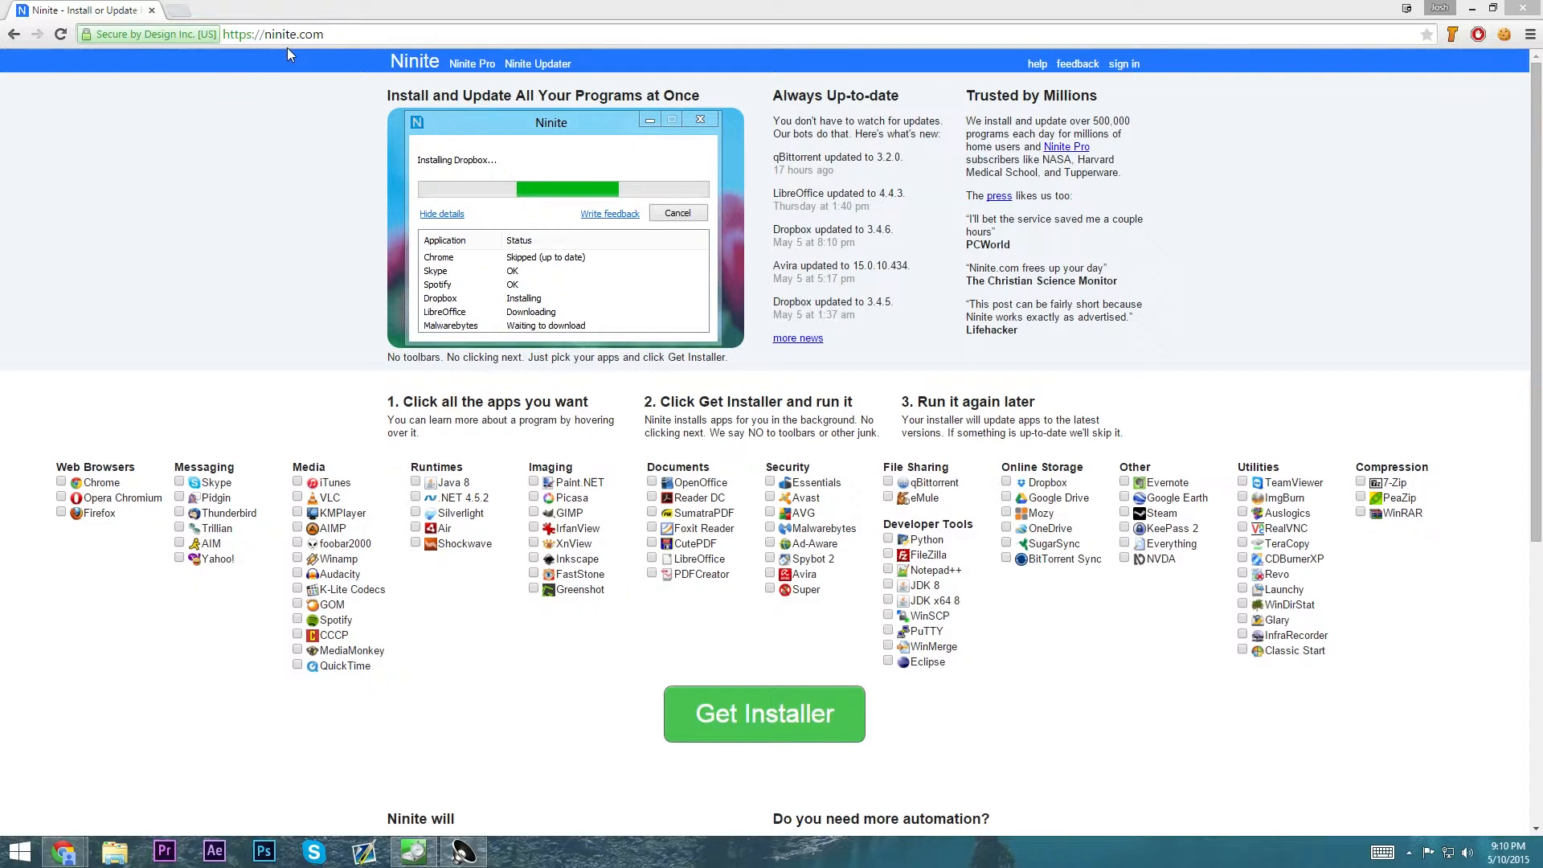
{"action": "mouse_move", "coordinate": [283, 8]}
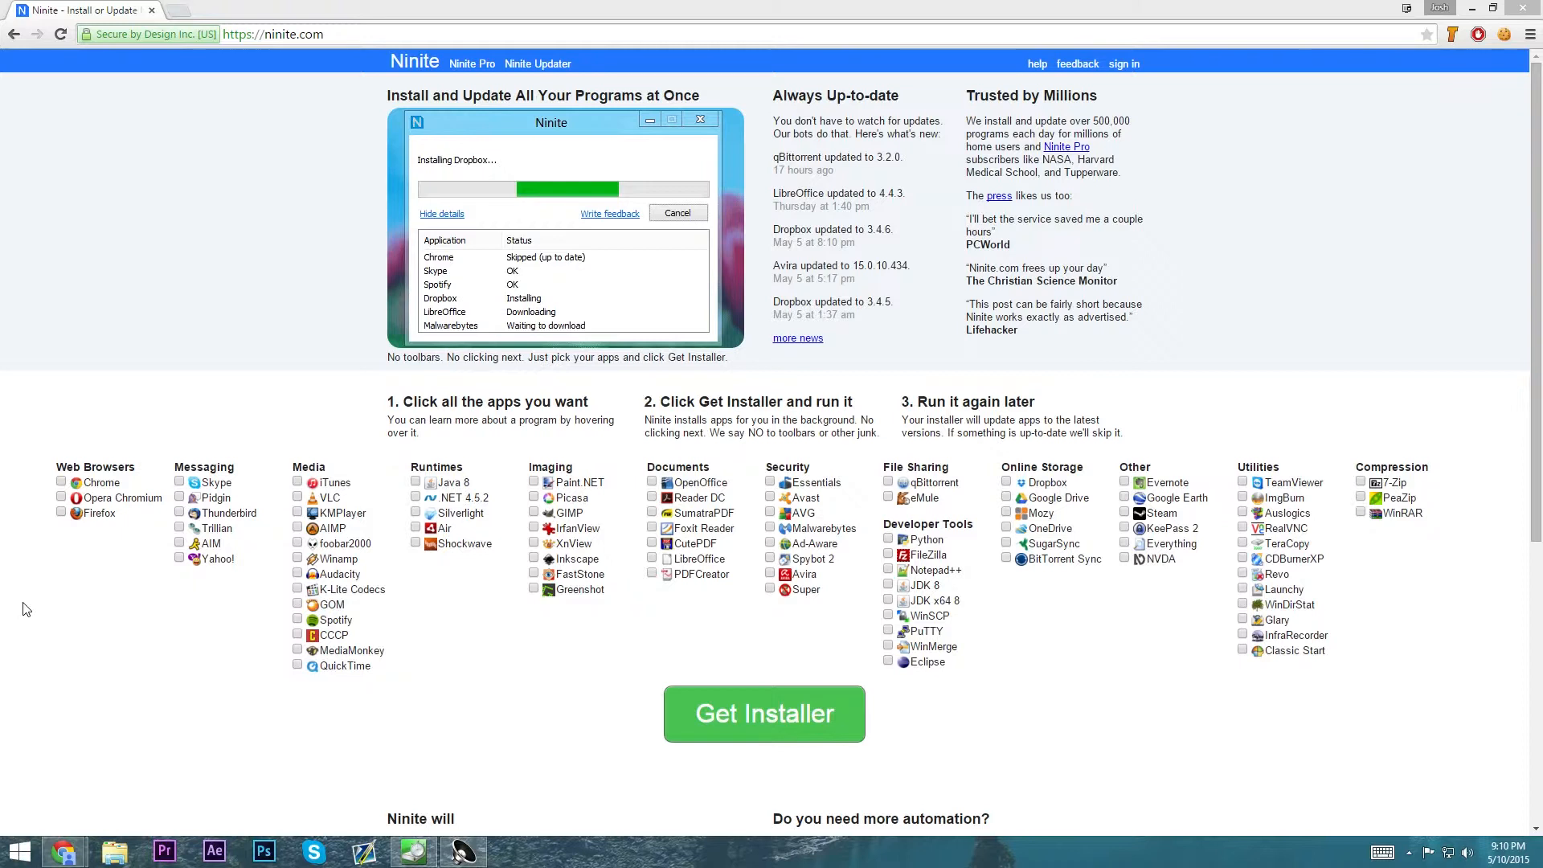
{"action": "mouse_move", "coordinate": [32, 601]}
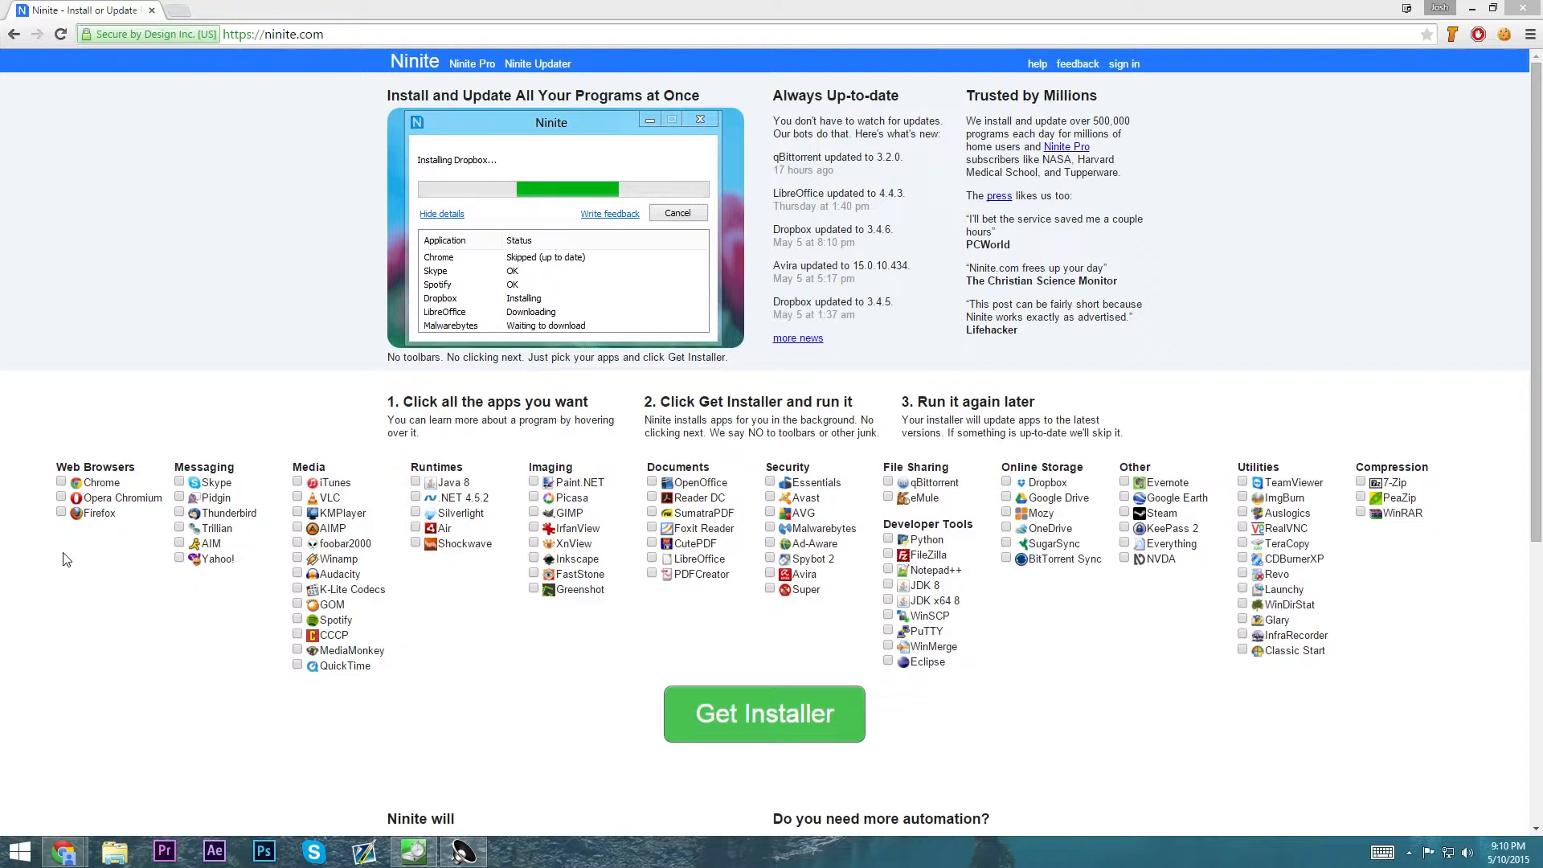
Step: Tick Firefox, Chrome, iTunes and QuickTime in the Ninite app list
{"action": "left_click", "coordinate": [61, 513]}
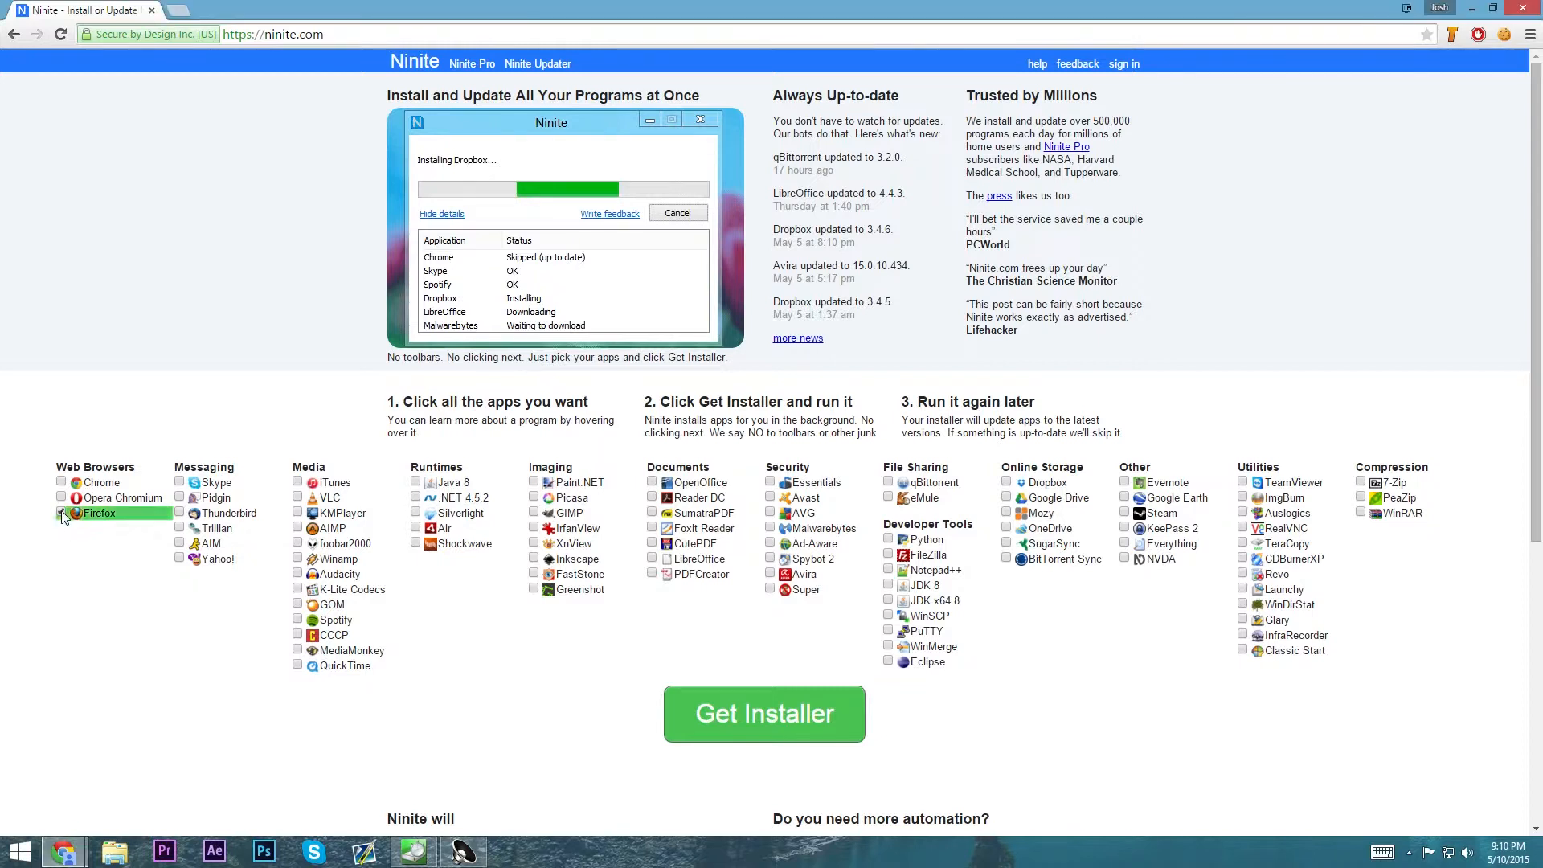
{"action": "left_click", "coordinate": [61, 482]}
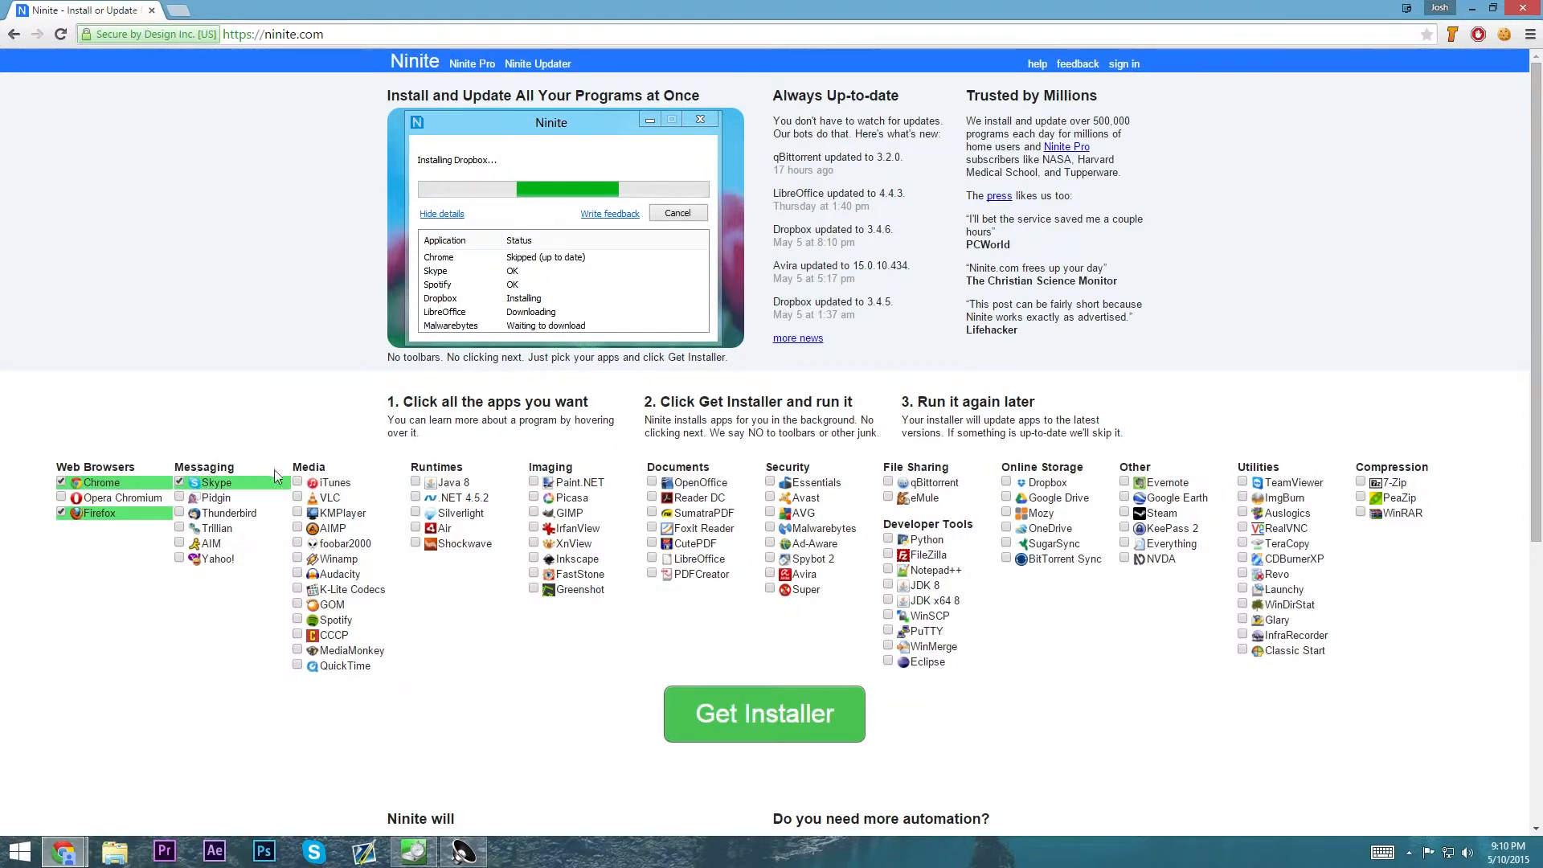
{"action": "mouse_move", "coordinate": [334, 482]}
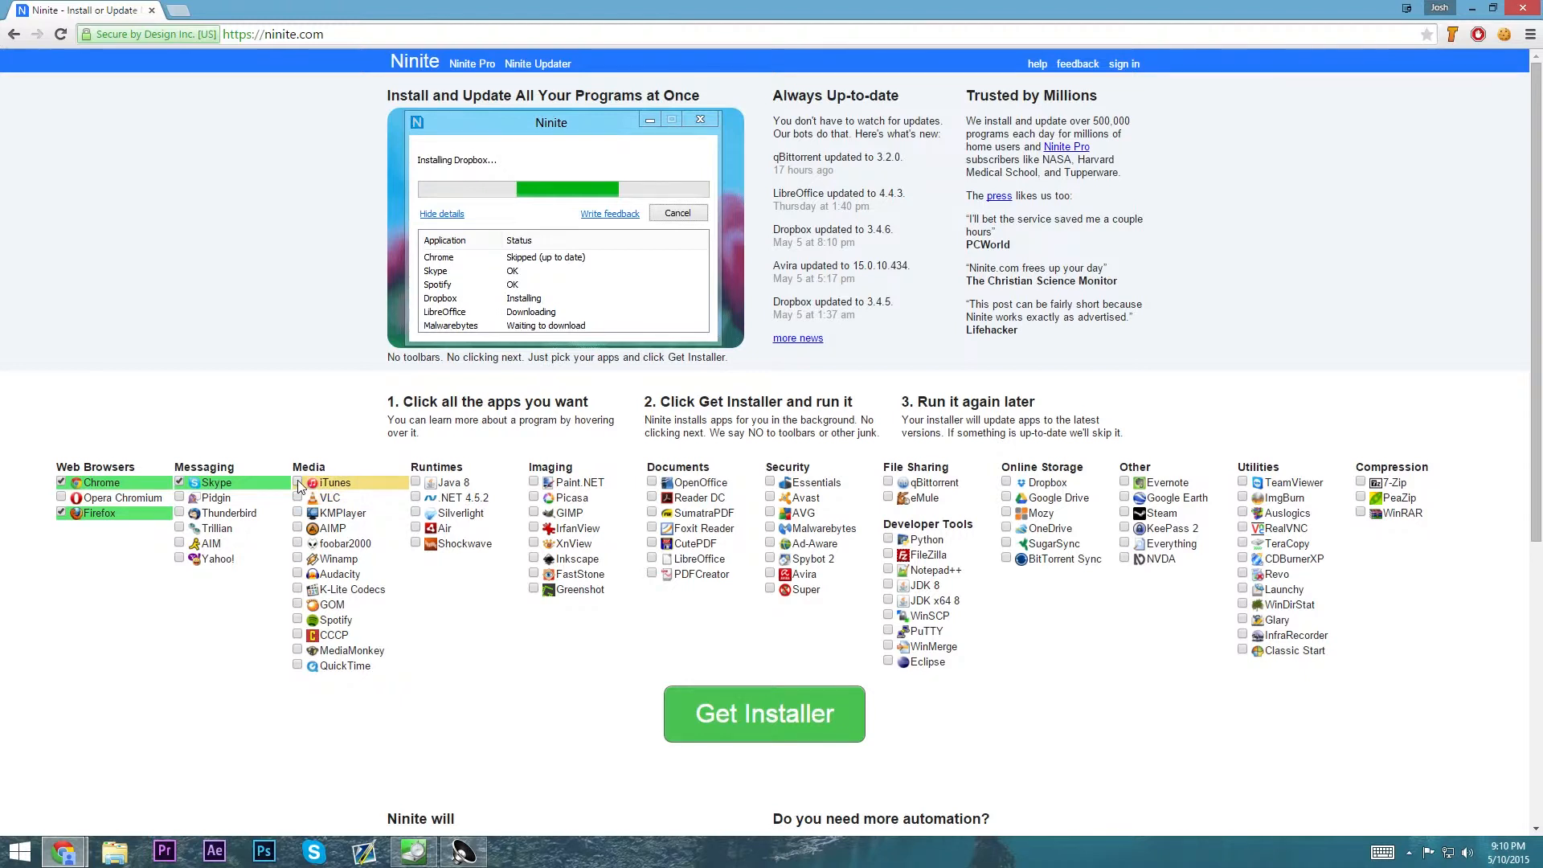
{"action": "left_click", "coordinate": [300, 498]}
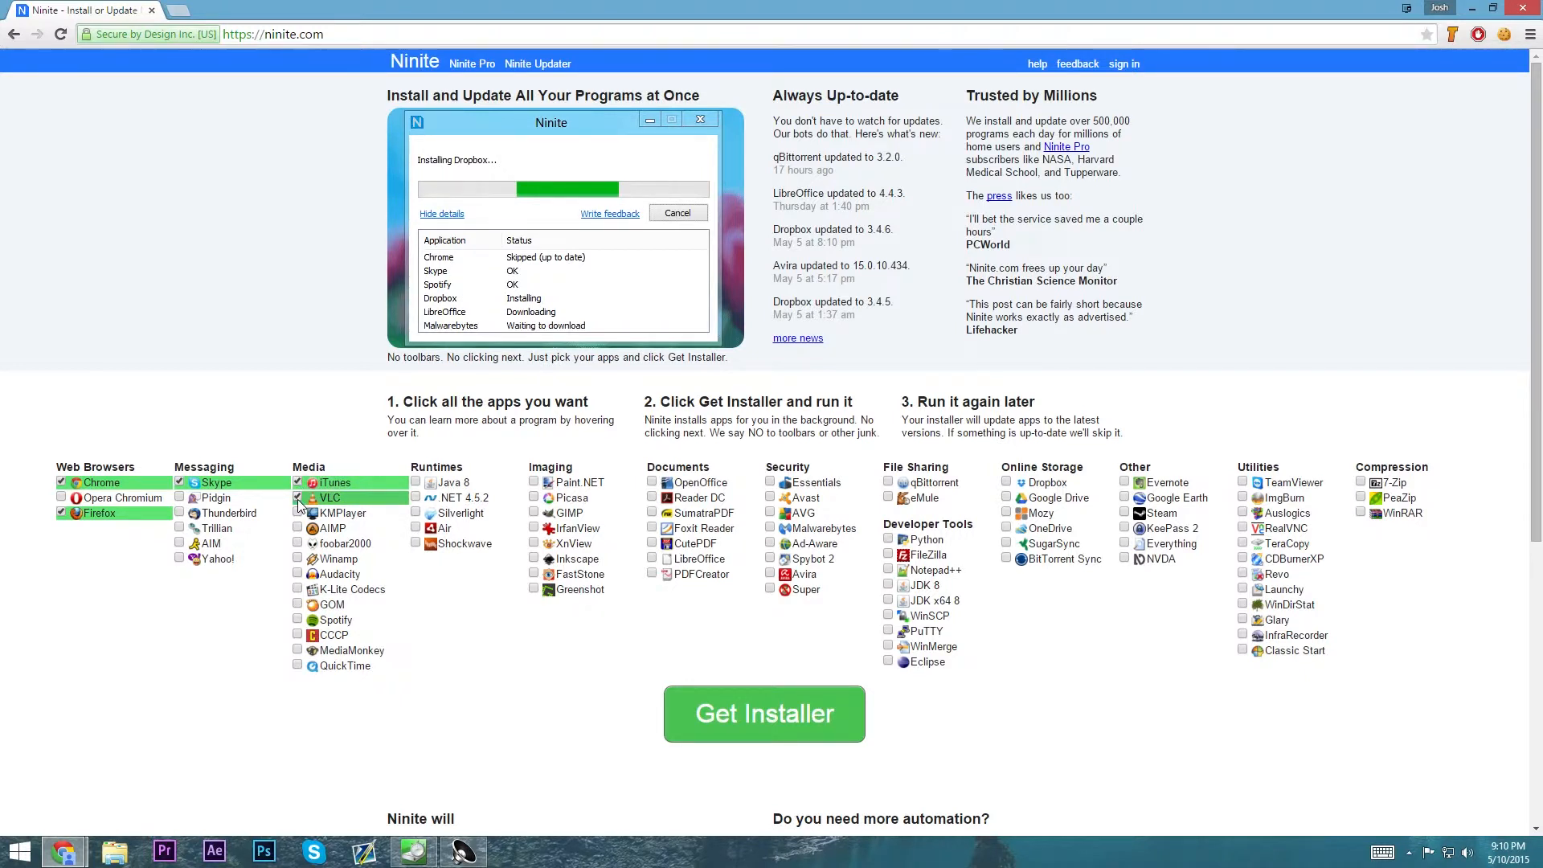
{"action": "mouse_move", "coordinate": [288, 615]}
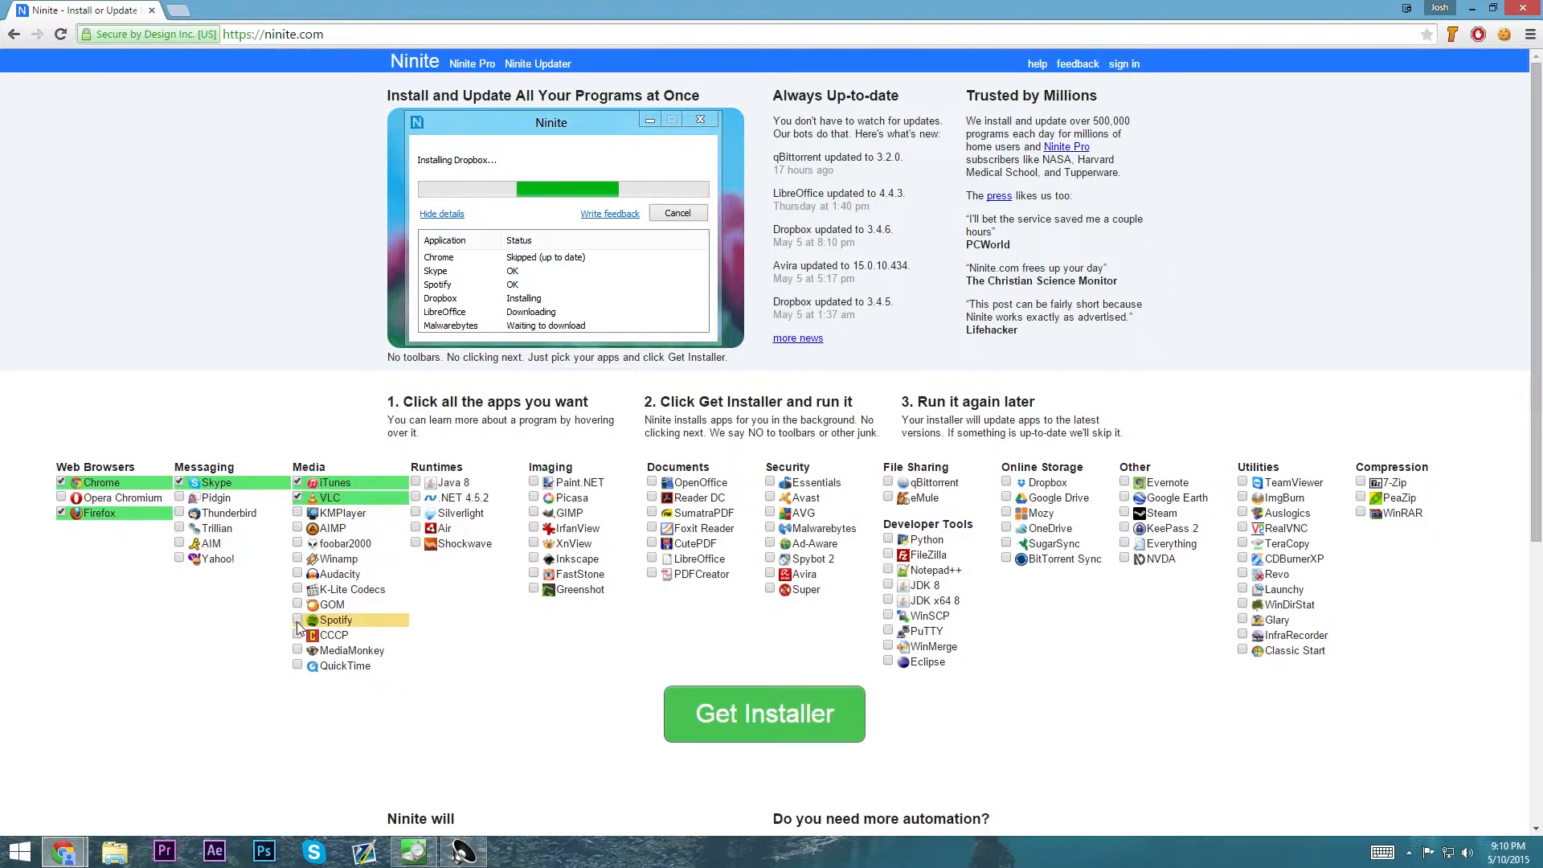
{"action": "mouse_move", "coordinate": [345, 666]}
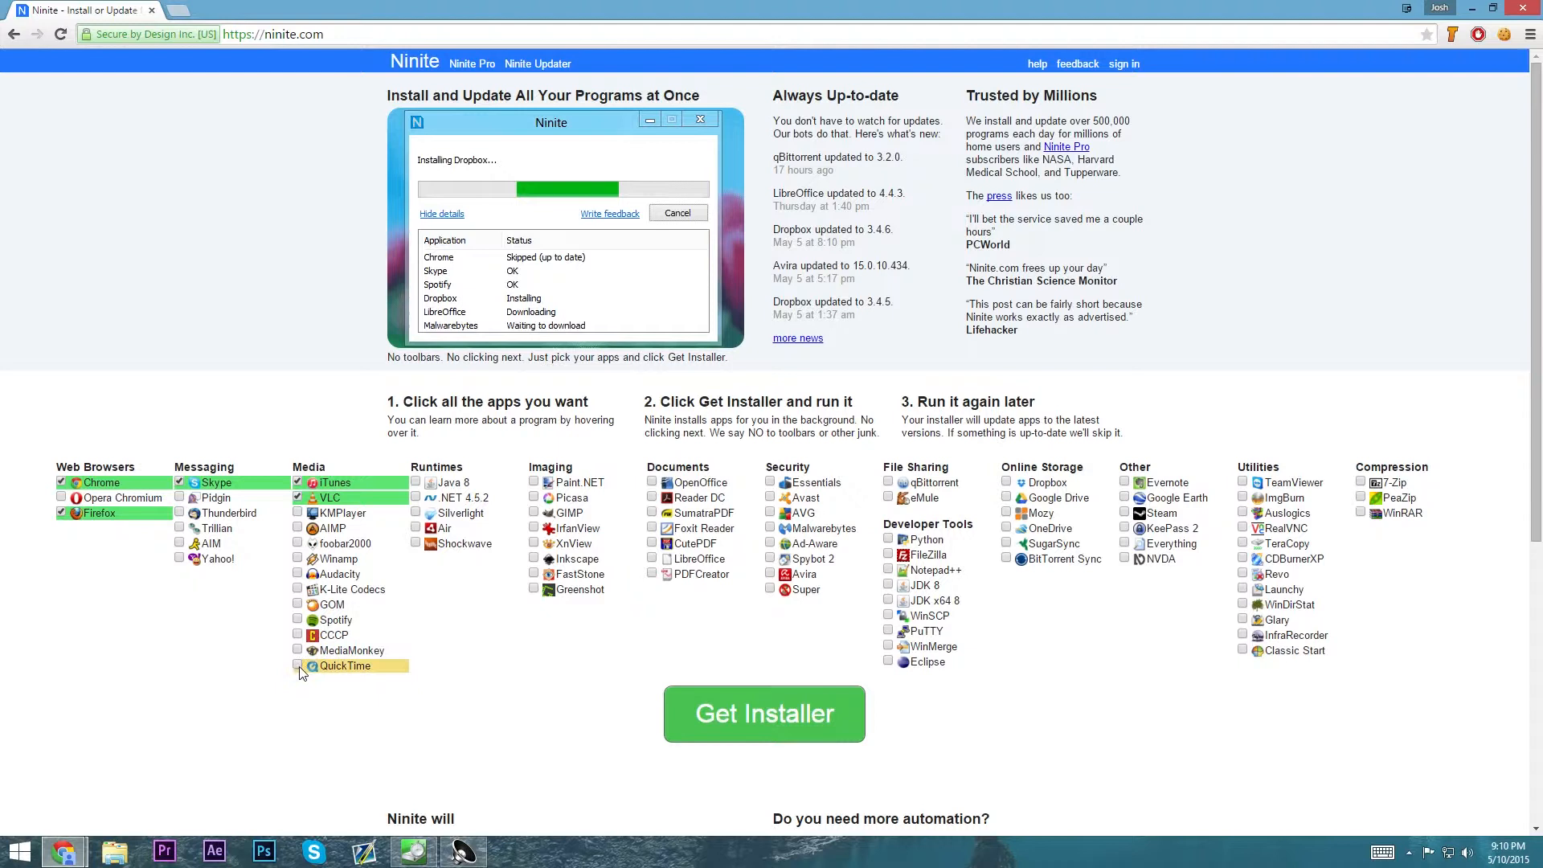
{"action": "left_click", "coordinate": [298, 666]}
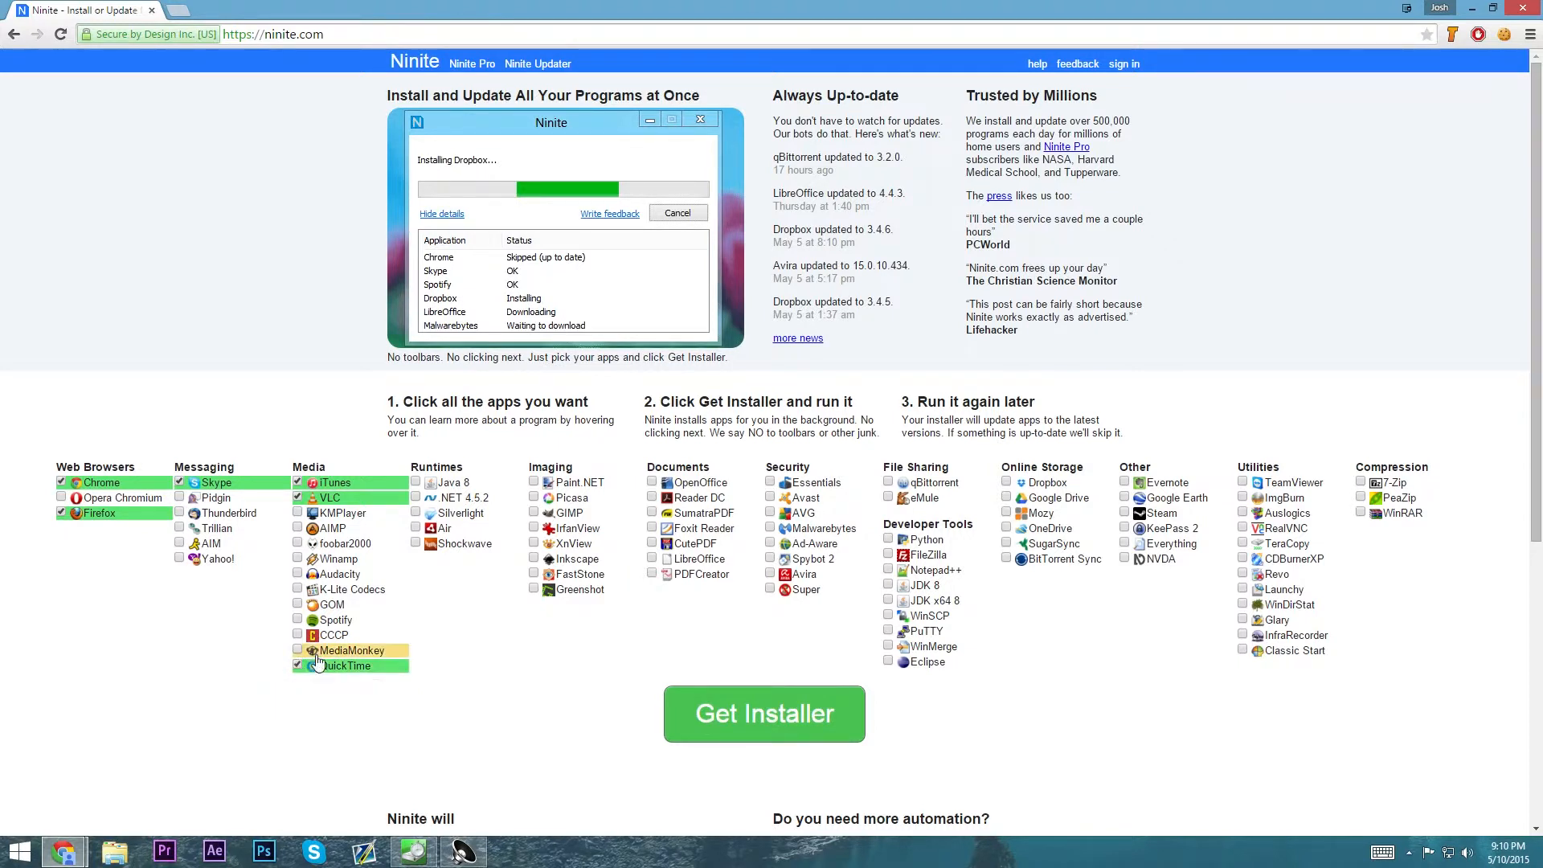
{"action": "mouse_move", "coordinate": [465, 543]}
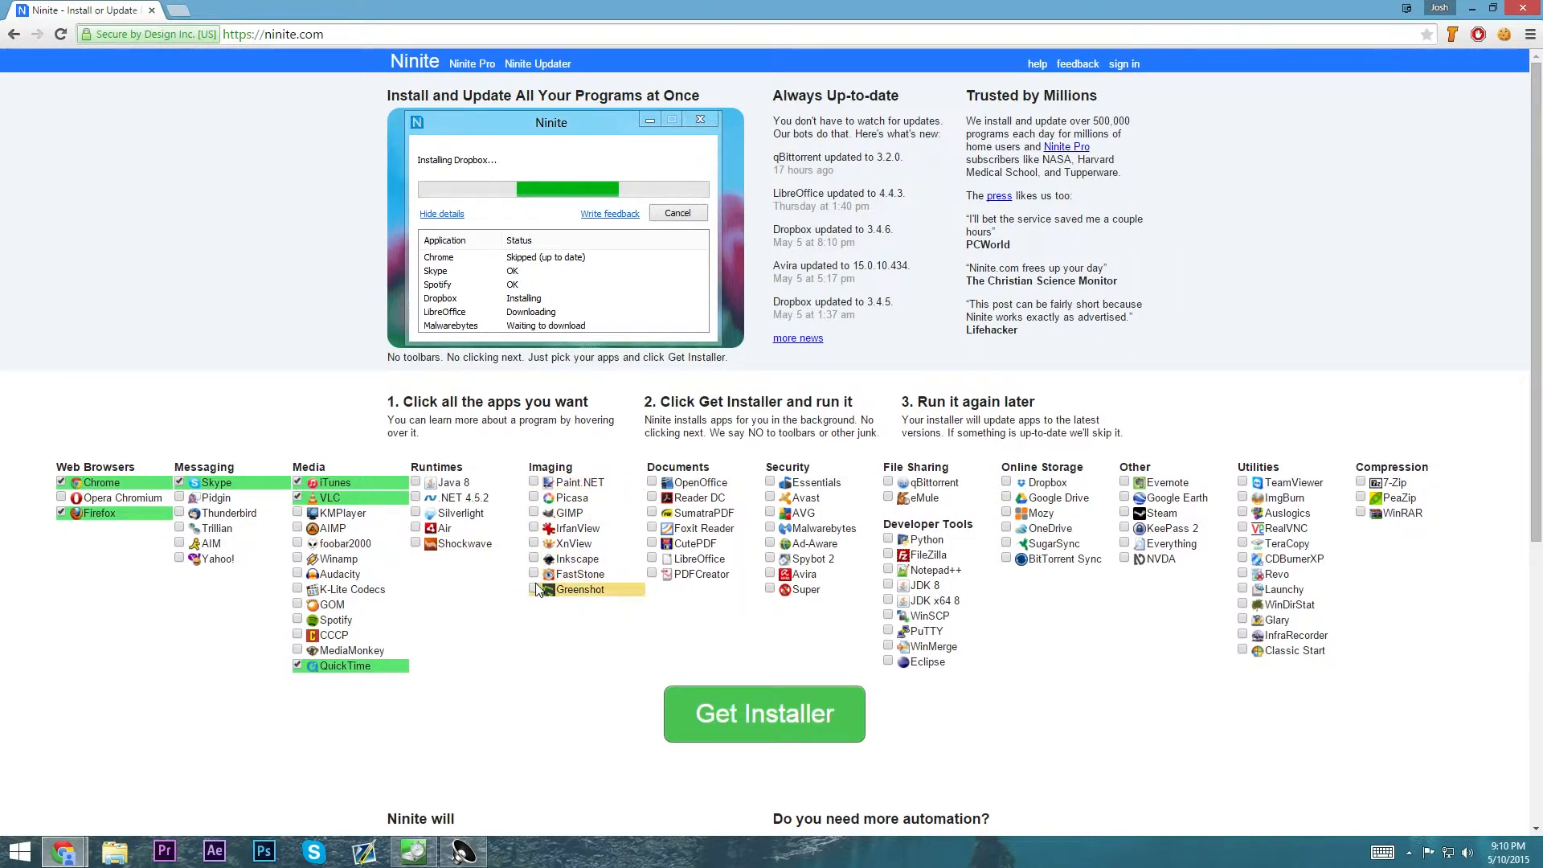
{"action": "mouse_move", "coordinate": [566, 512]}
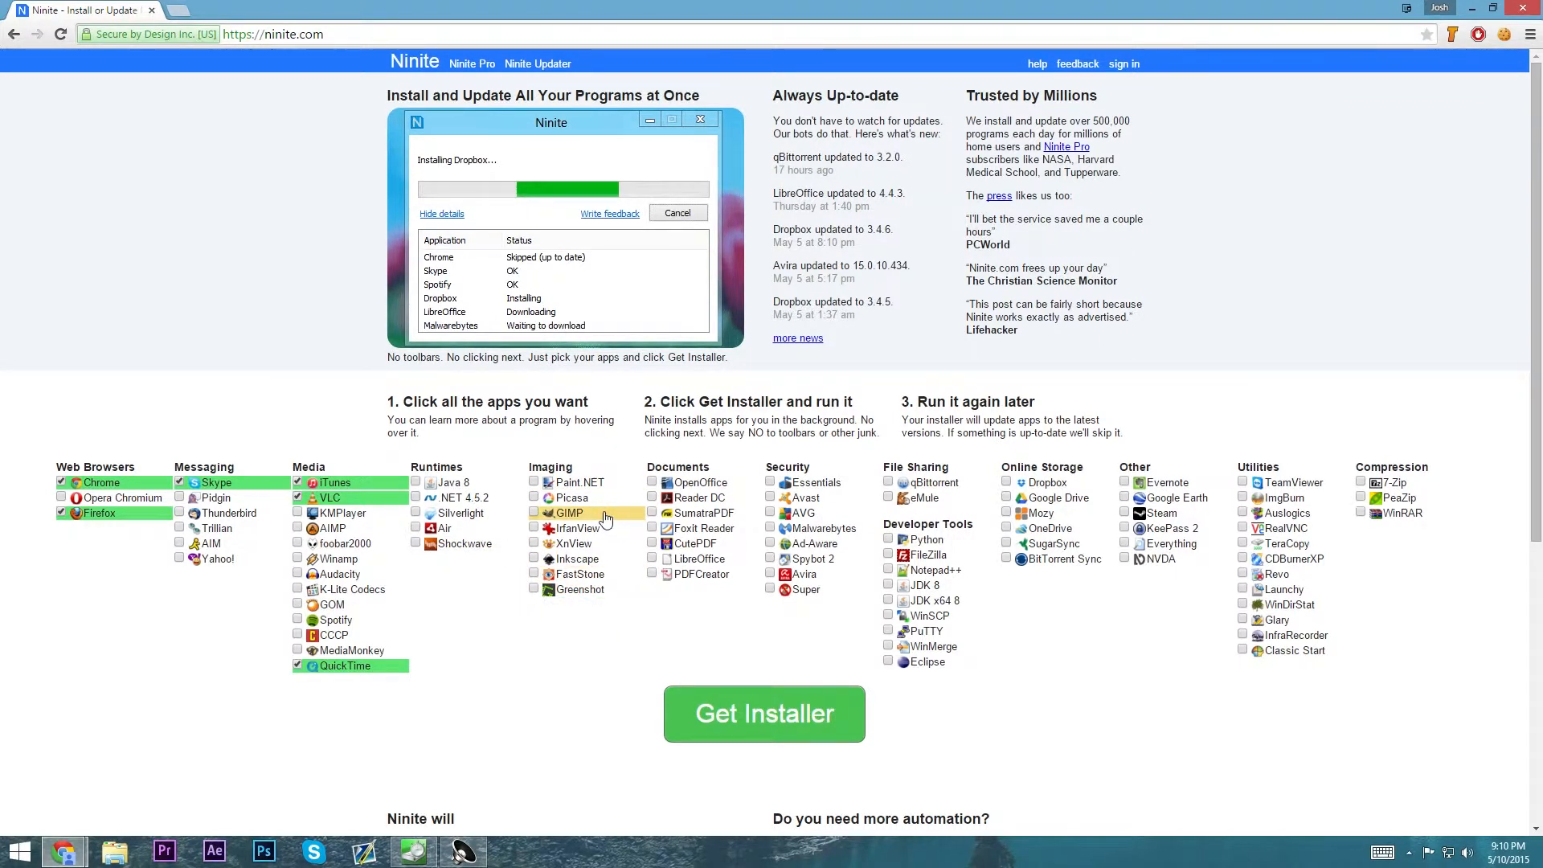
{"action": "mouse_move", "coordinate": [604, 516]}
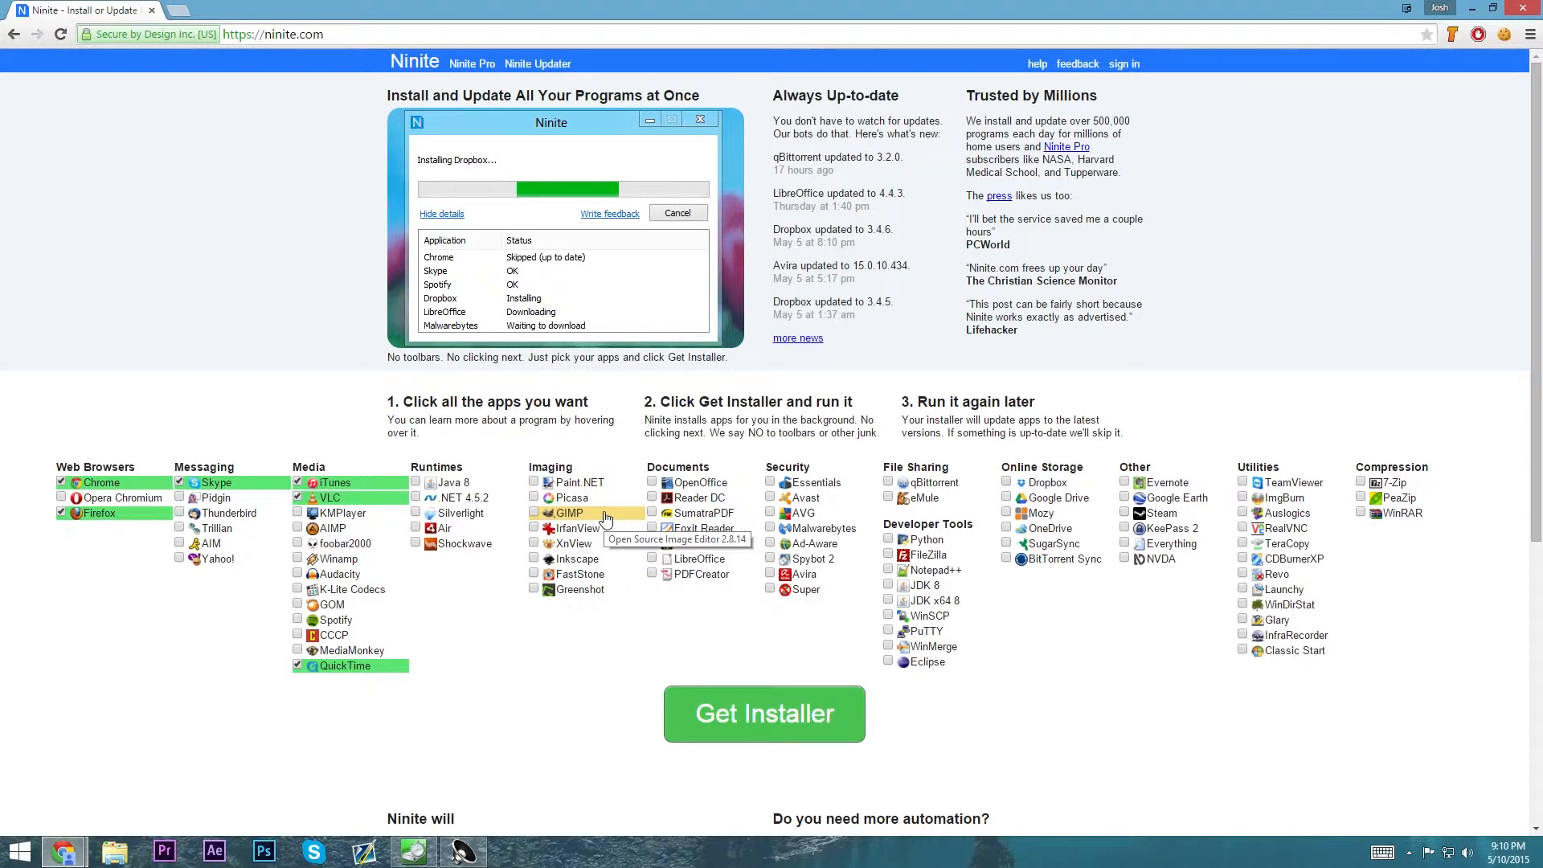
{"action": "mouse_move", "coordinate": [700, 483]}
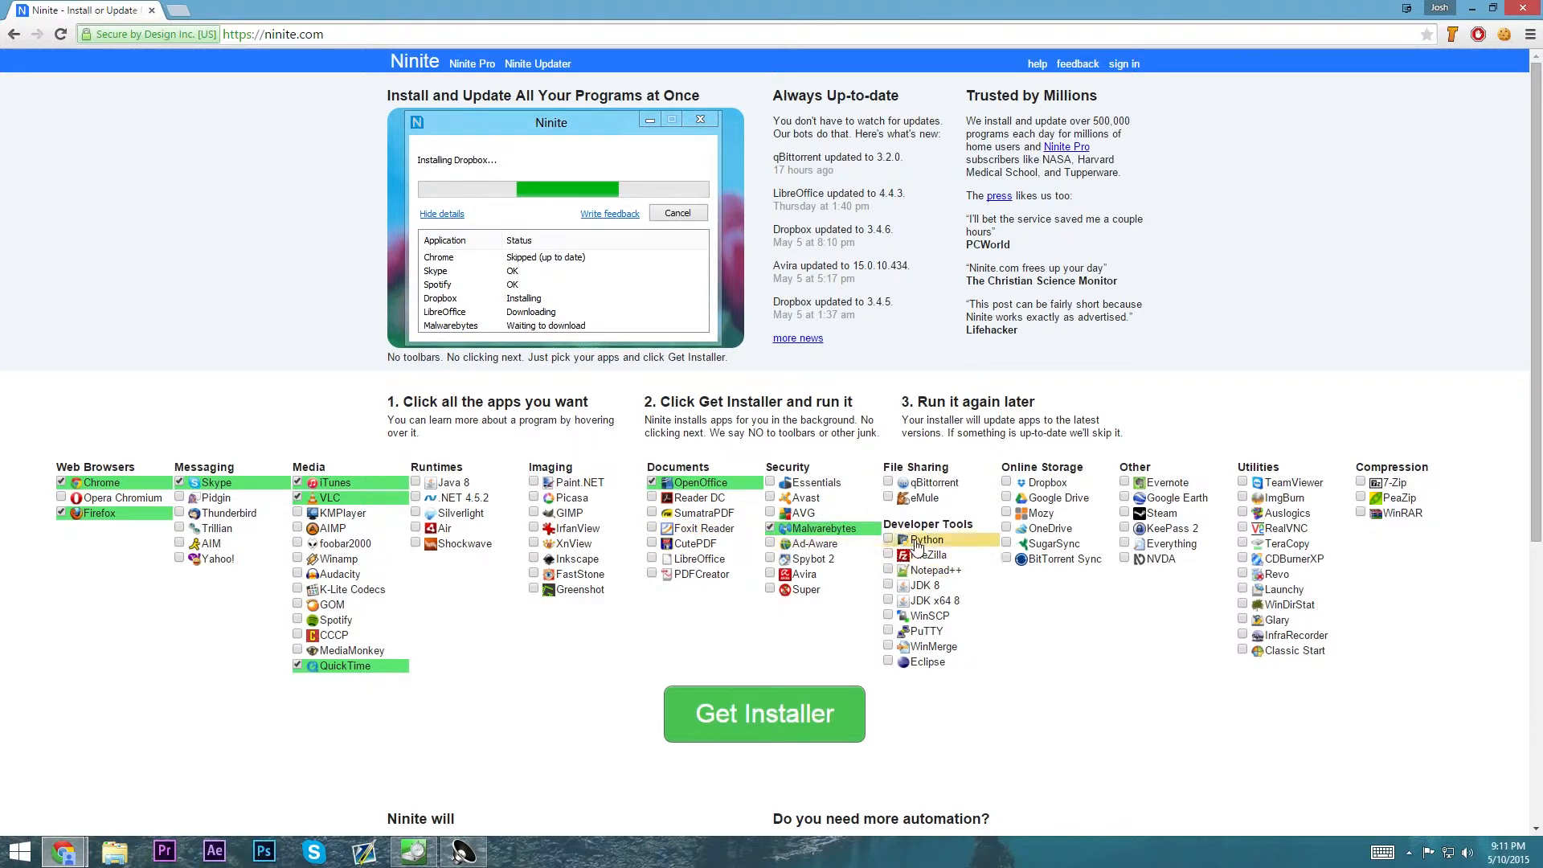
{"action": "mouse_move", "coordinate": [930, 661]}
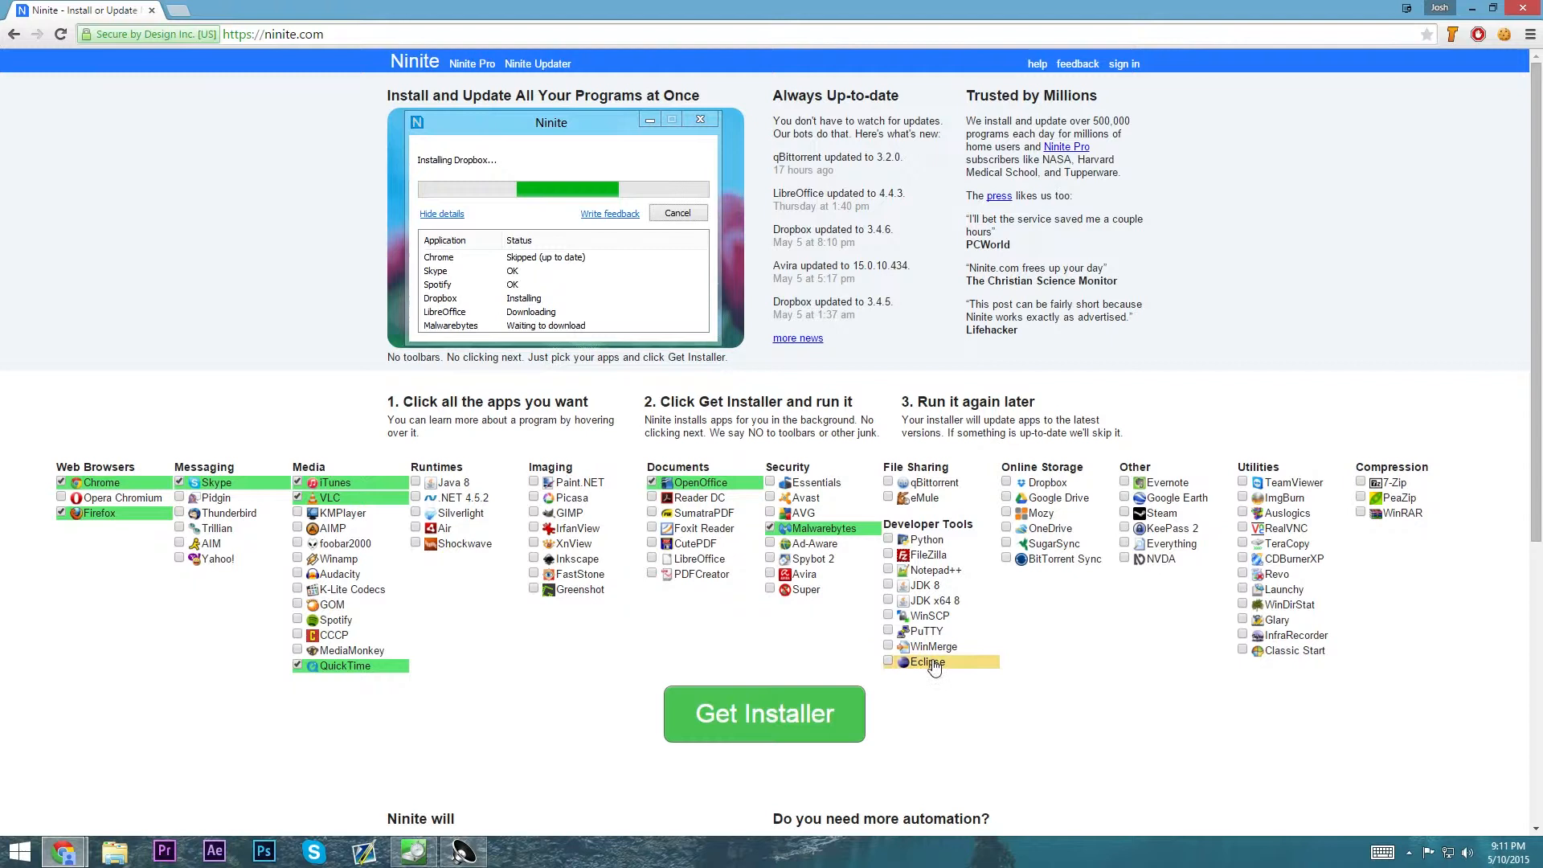
{"action": "mouse_move", "coordinate": [928, 586]}
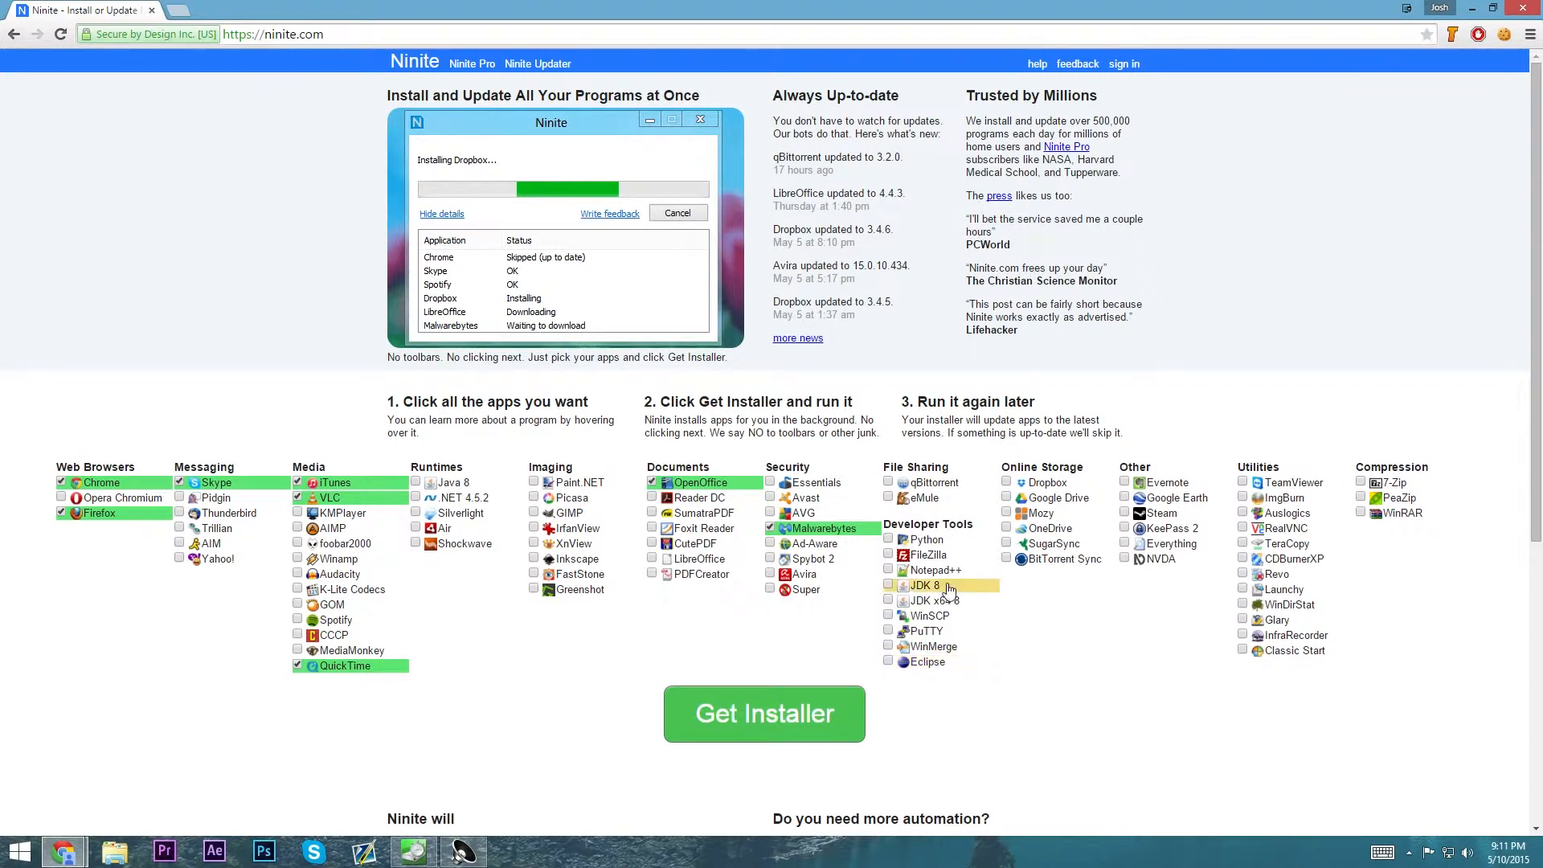
{"action": "mouse_move", "coordinate": [933, 600]}
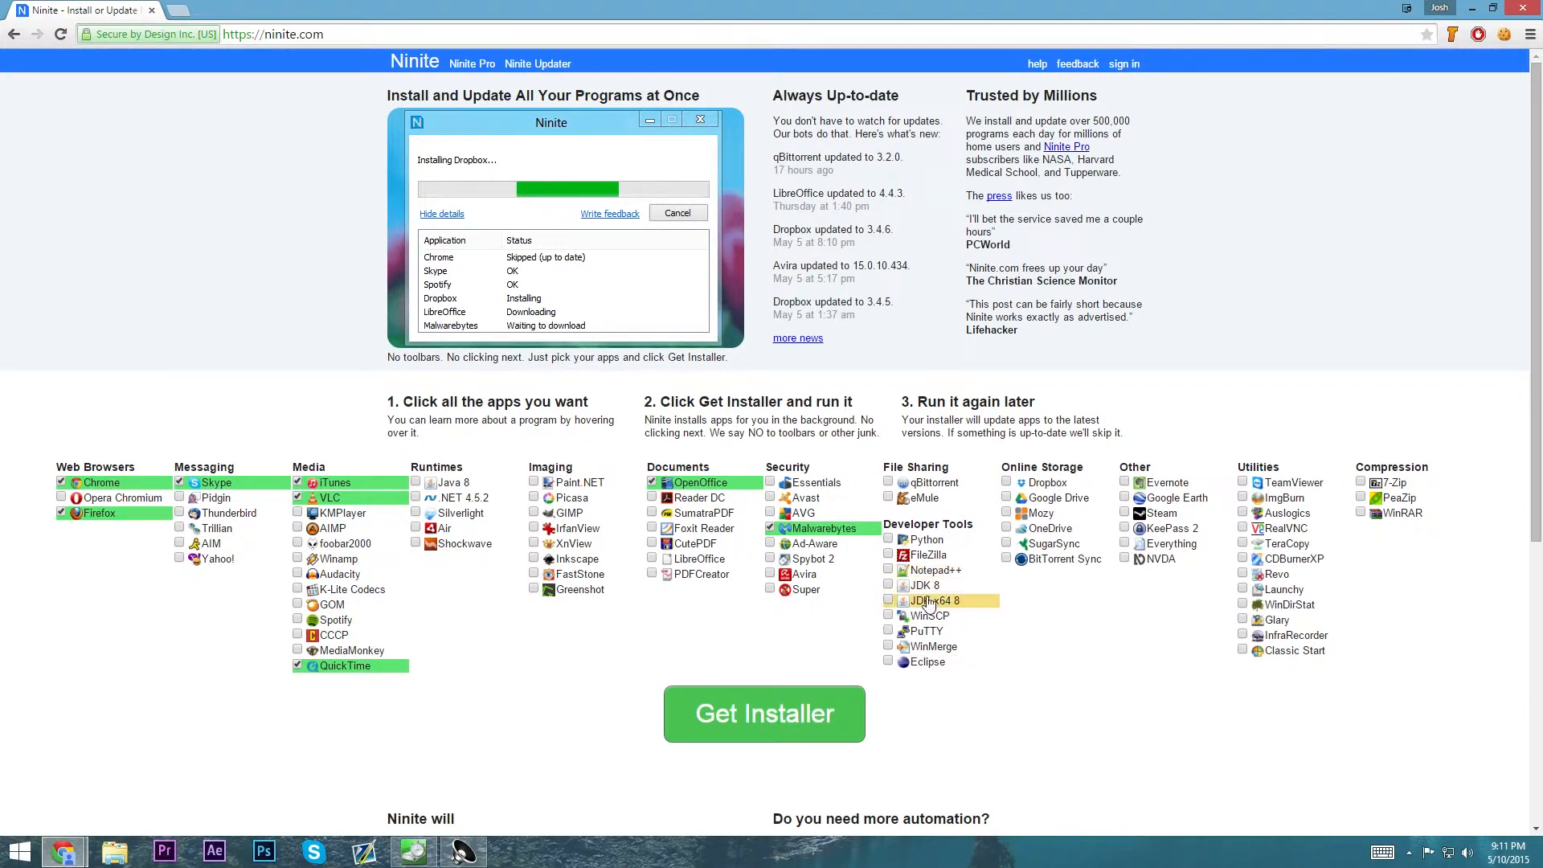
{"action": "mouse_move", "coordinate": [929, 554]}
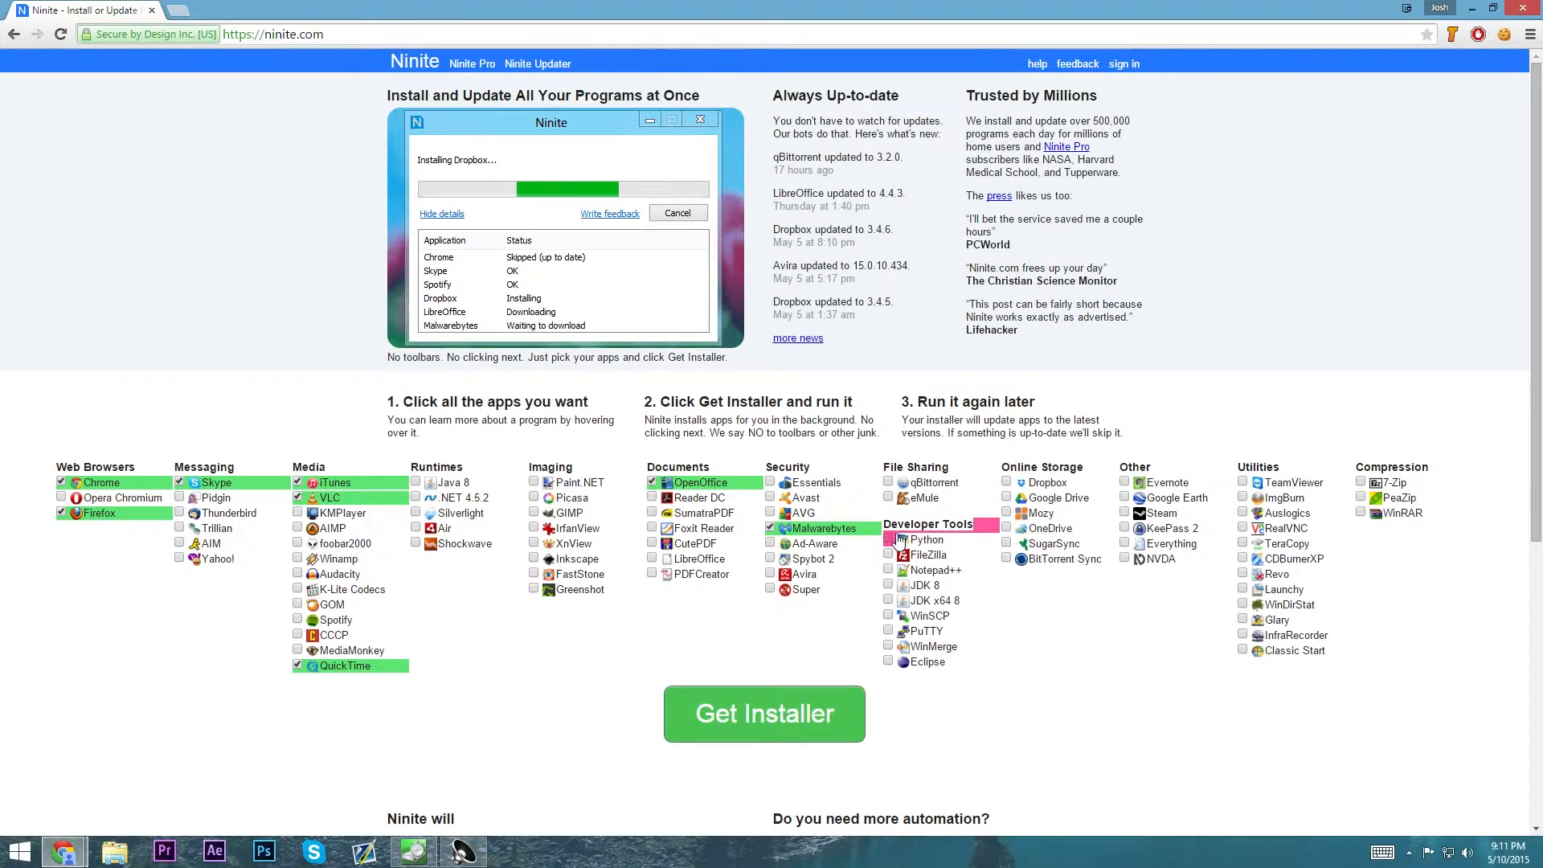
{"action": "mouse_move", "coordinate": [873, 558]}
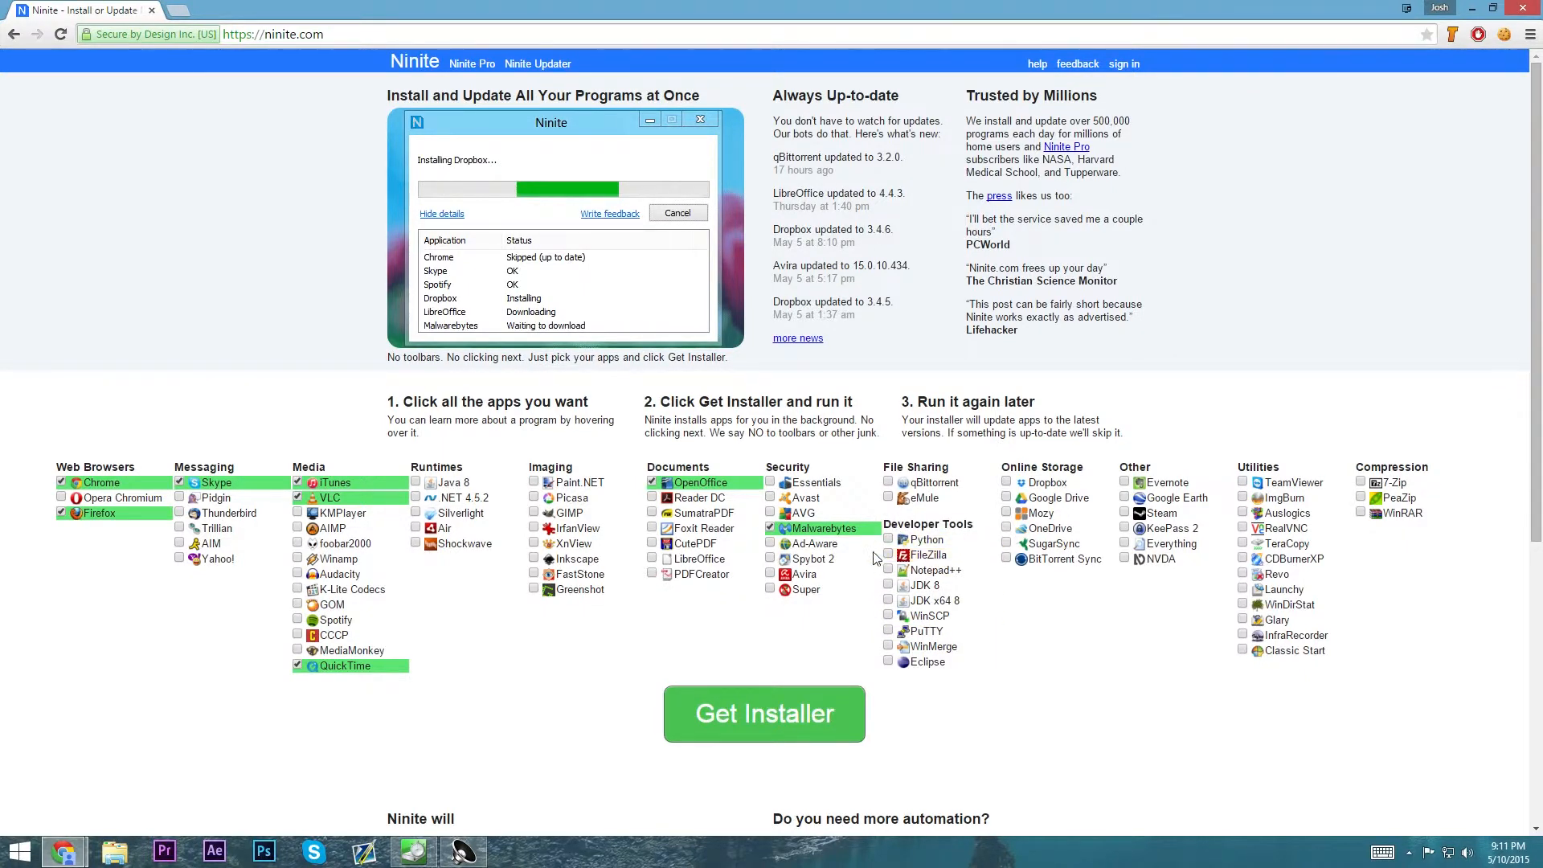
{"action": "mouse_move", "coordinate": [1003, 465]}
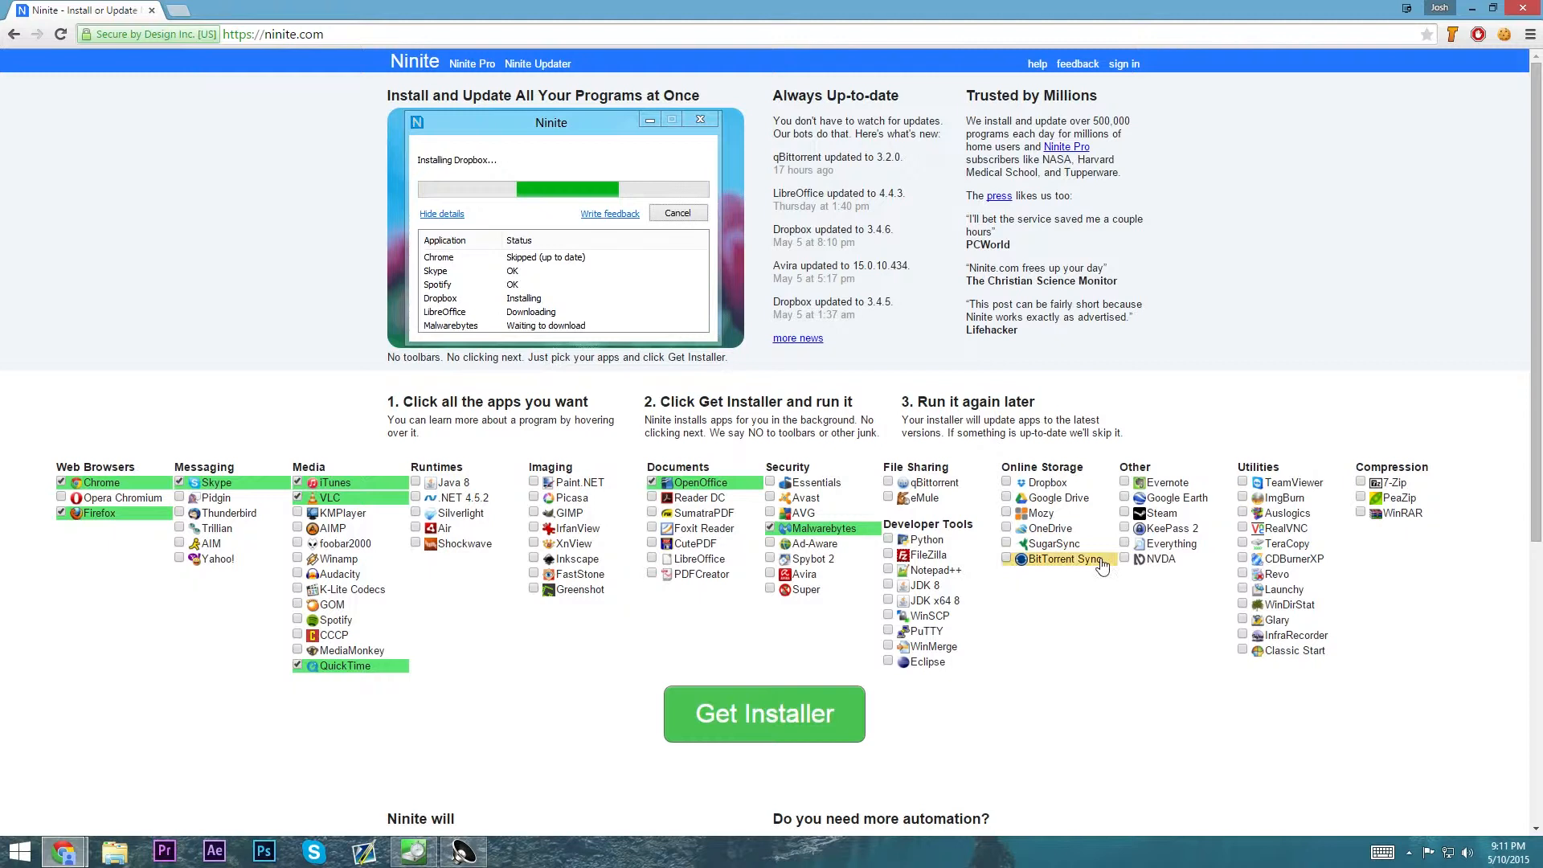
{"action": "mouse_move", "coordinate": [1053, 544]}
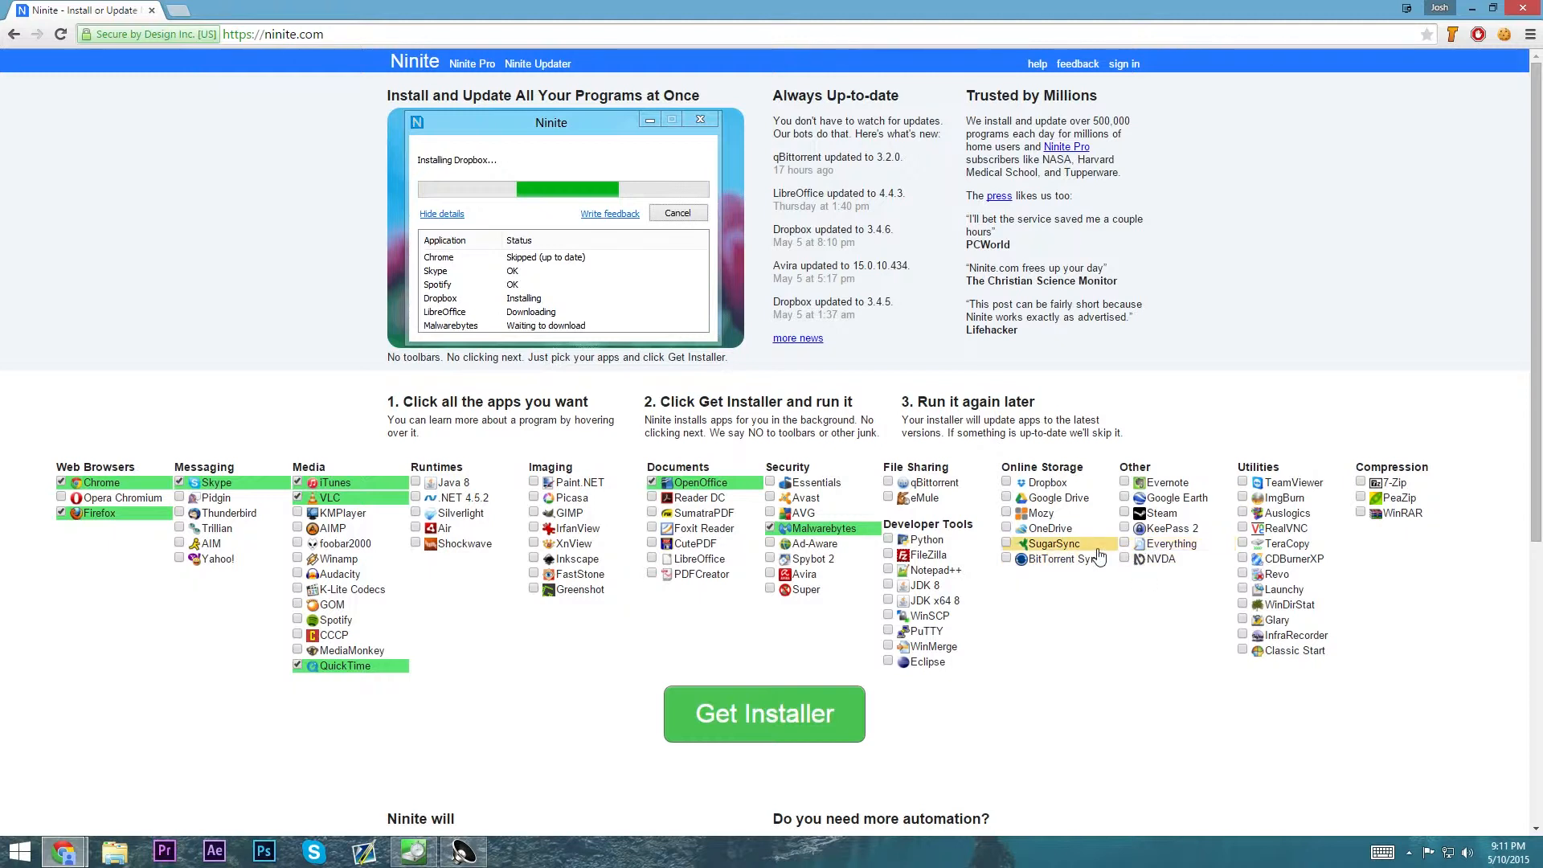
Step: Tick the Steam checkbox under the Other category
{"action": "left_click", "coordinate": [1125, 513]}
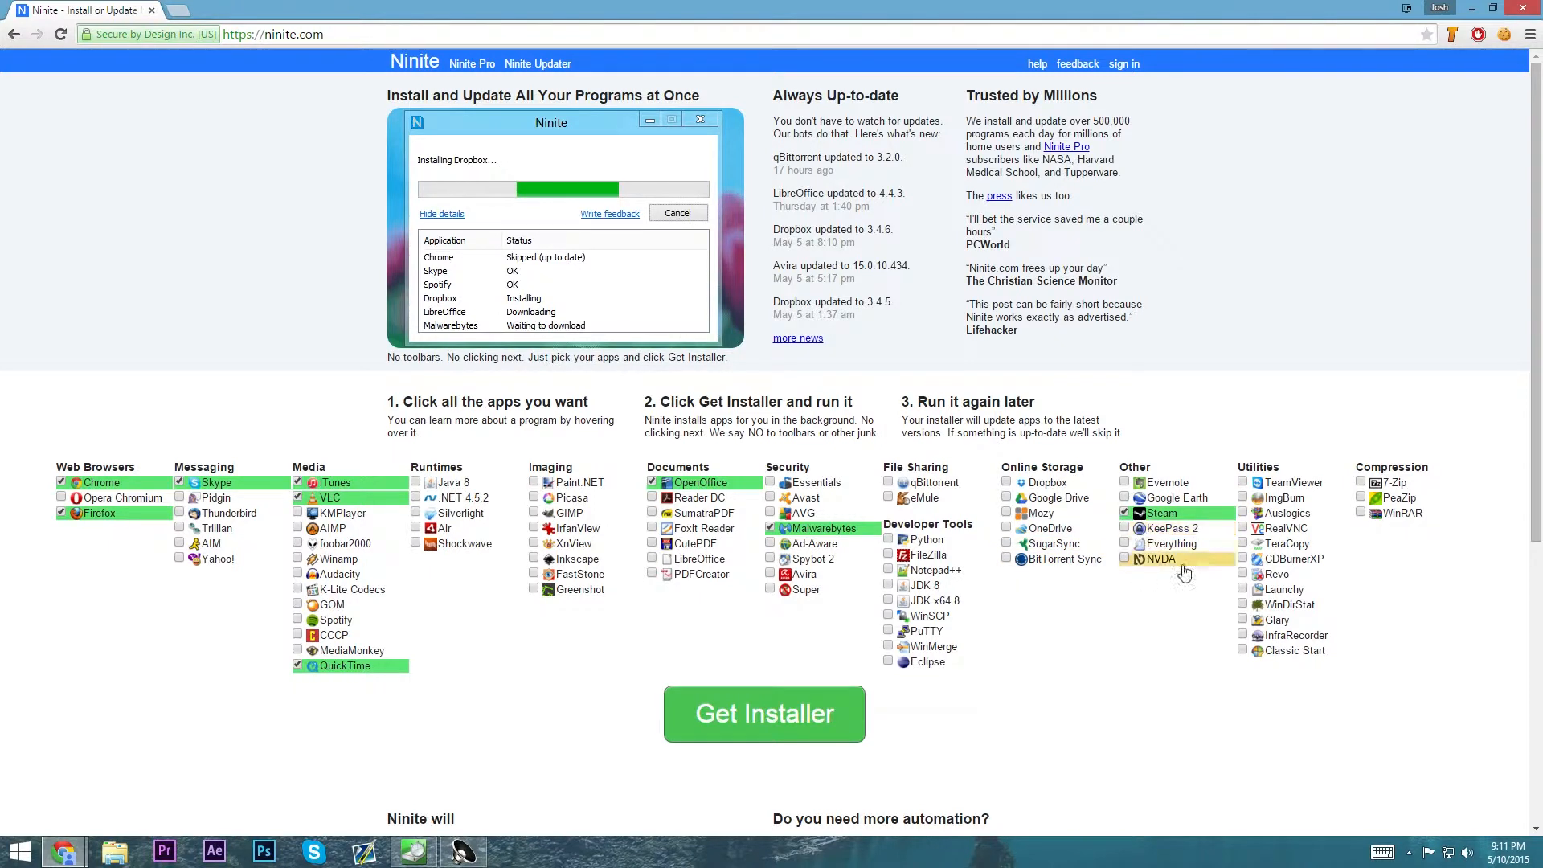
{"action": "mouse_move", "coordinate": [1270, 588]}
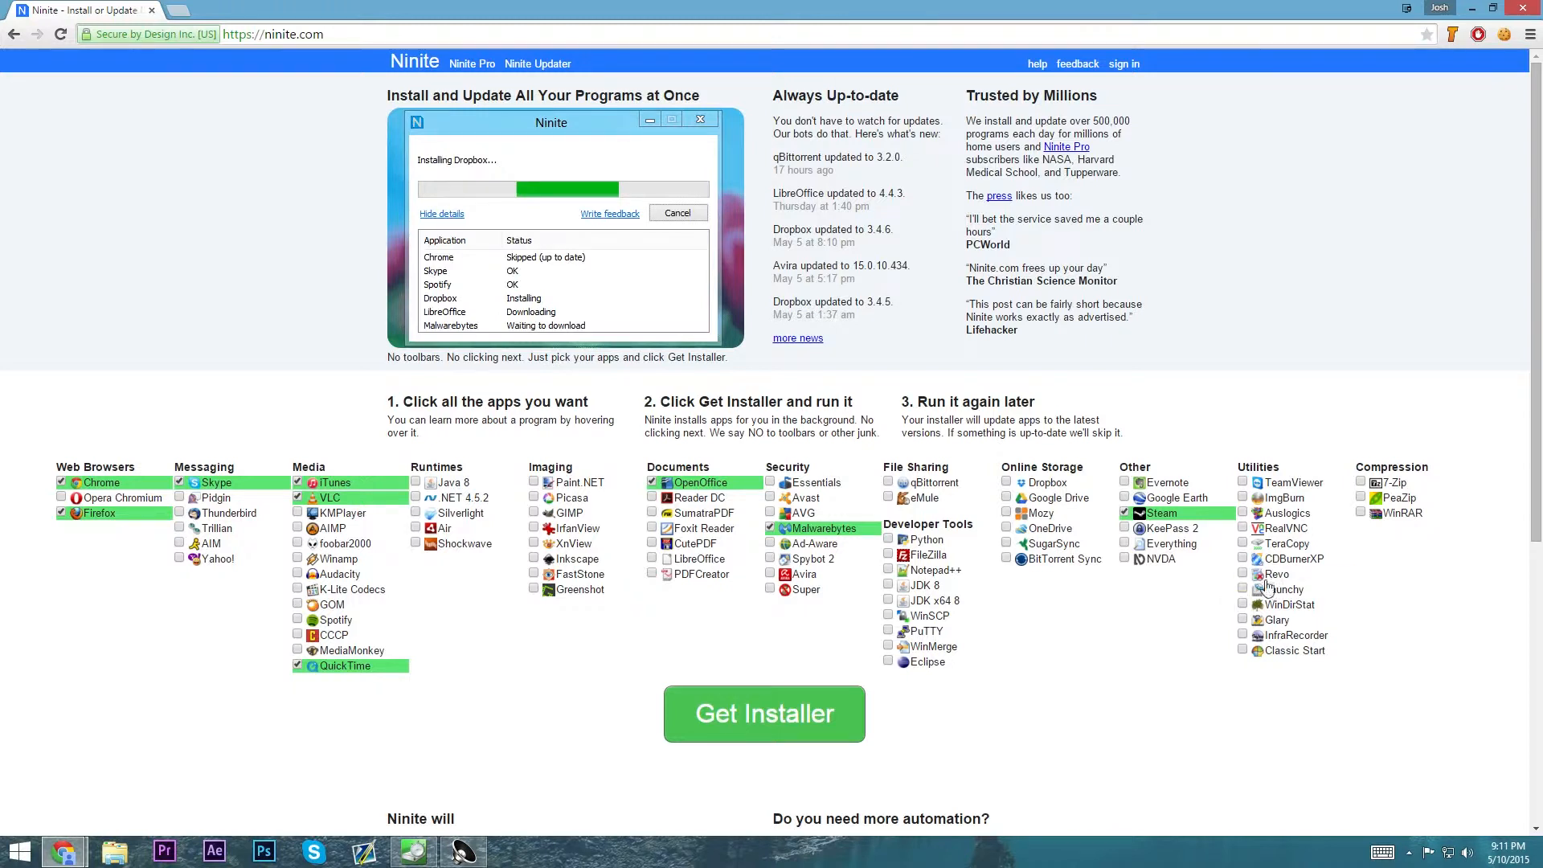
{"action": "mouse_move", "coordinate": [1323, 489]}
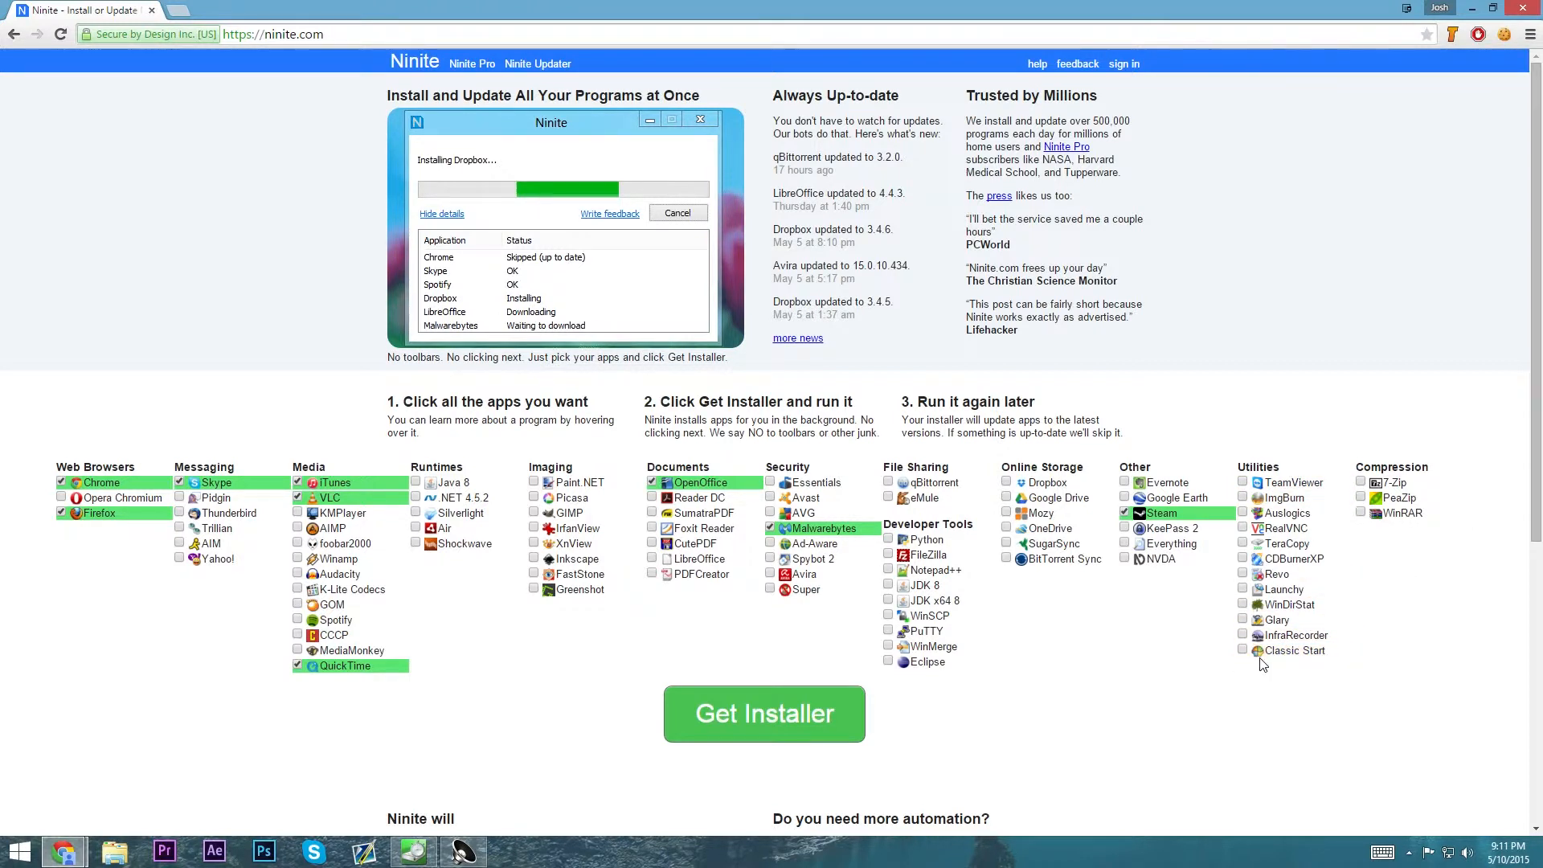
{"action": "mouse_move", "coordinate": [1293, 649]}
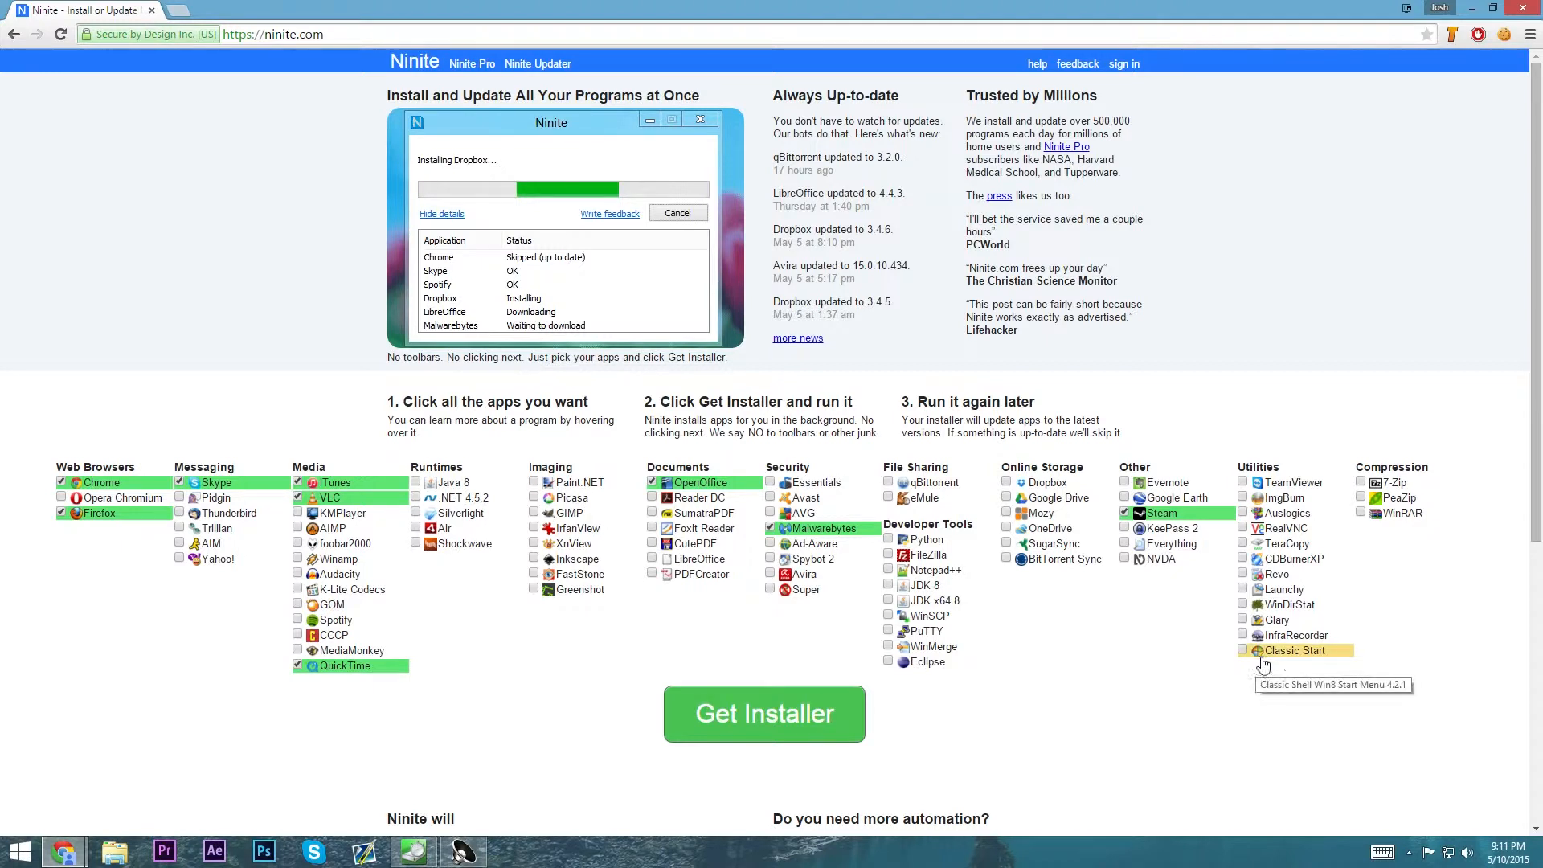
{"action": "mouse_move", "coordinate": [1309, 661]}
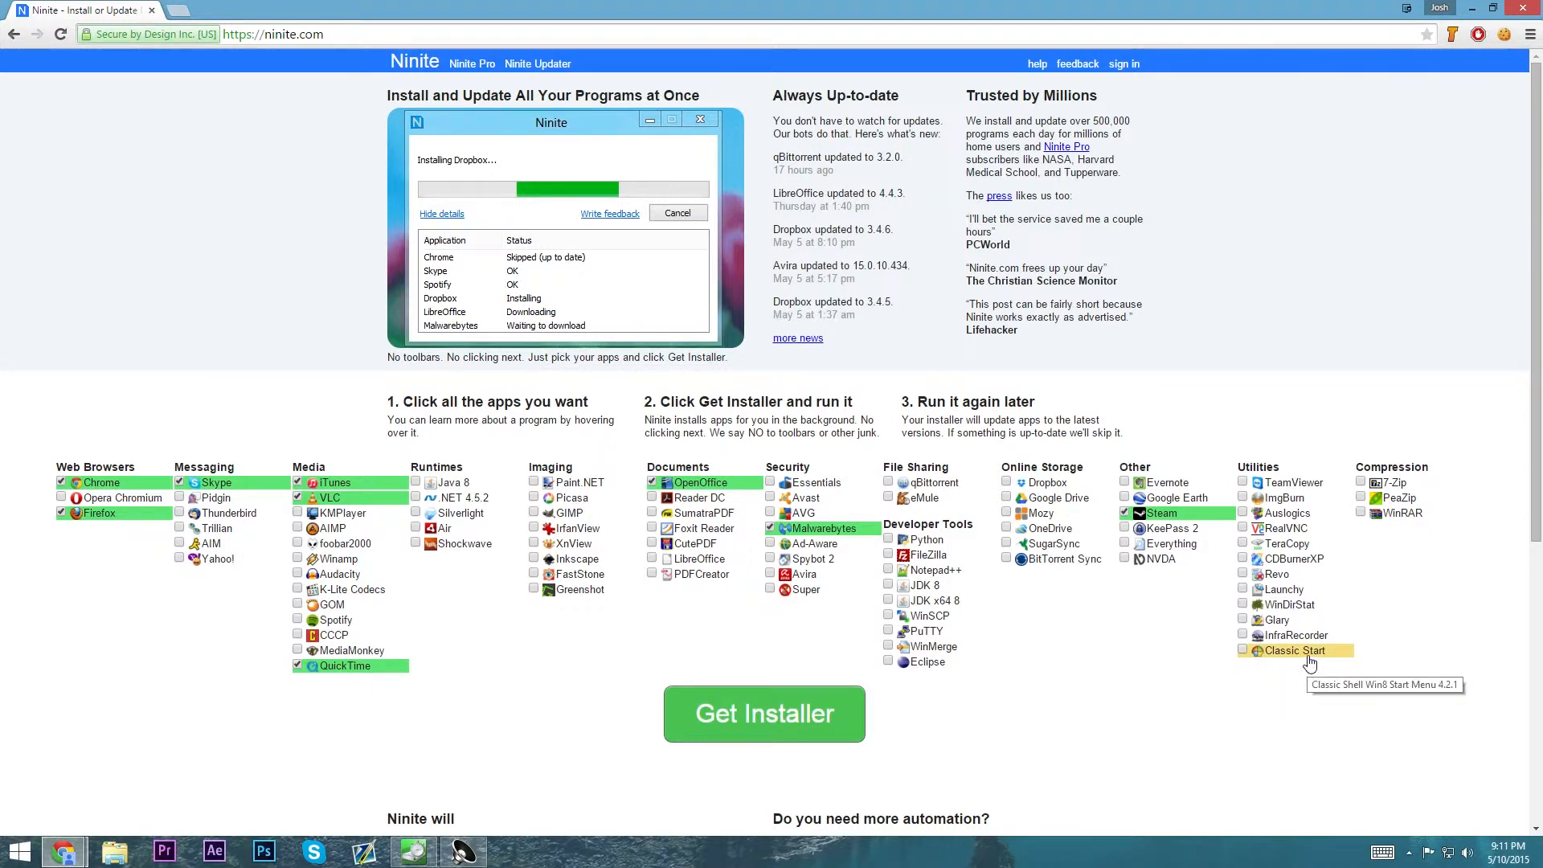
{"action": "mouse_move", "coordinate": [1228, 666]}
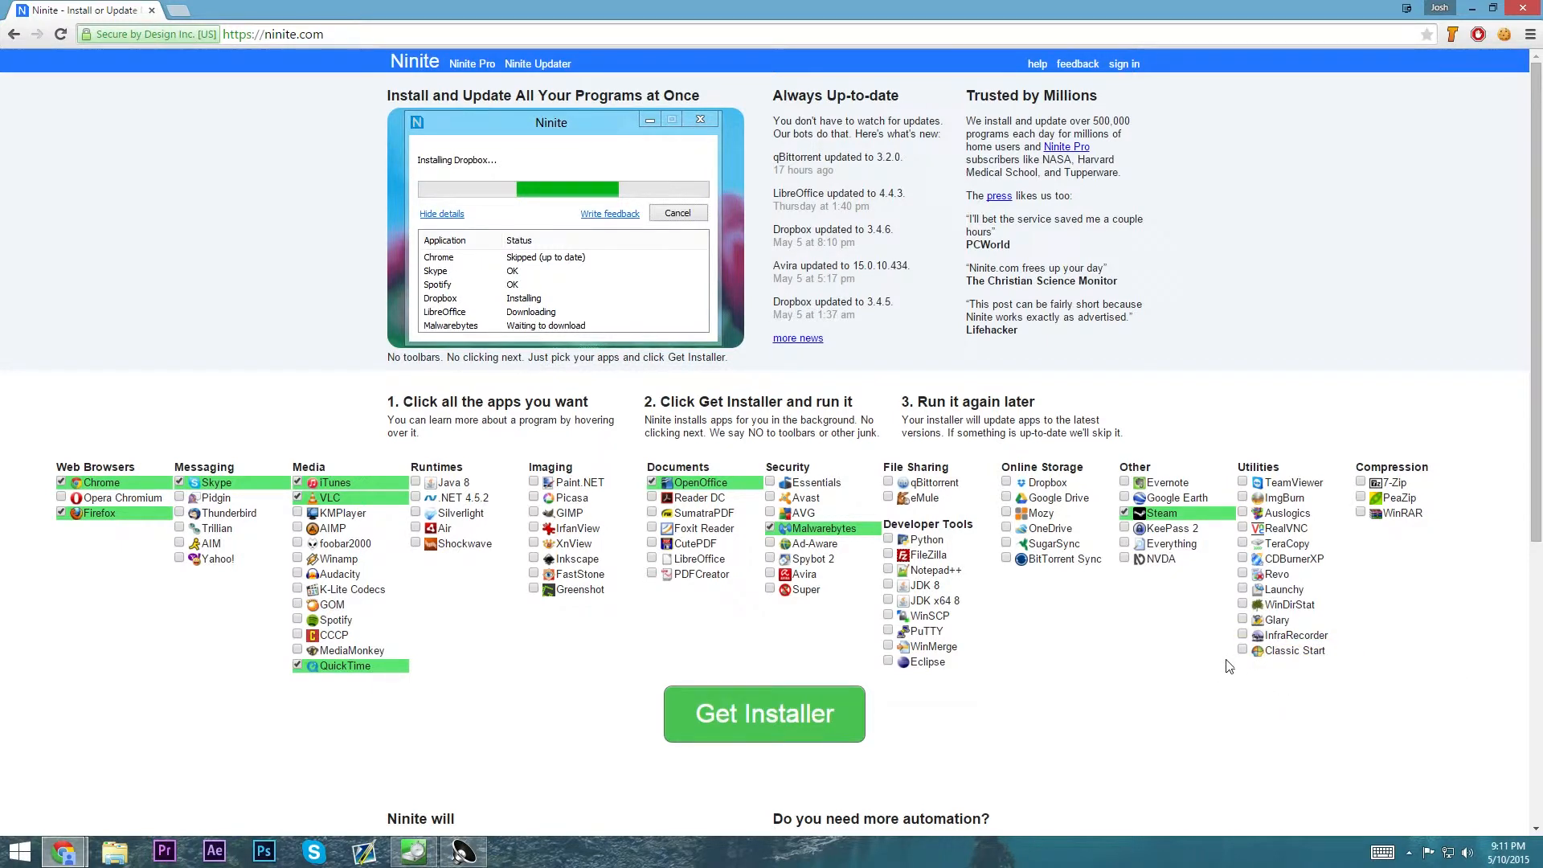
{"action": "mouse_move", "coordinate": [1384, 446]}
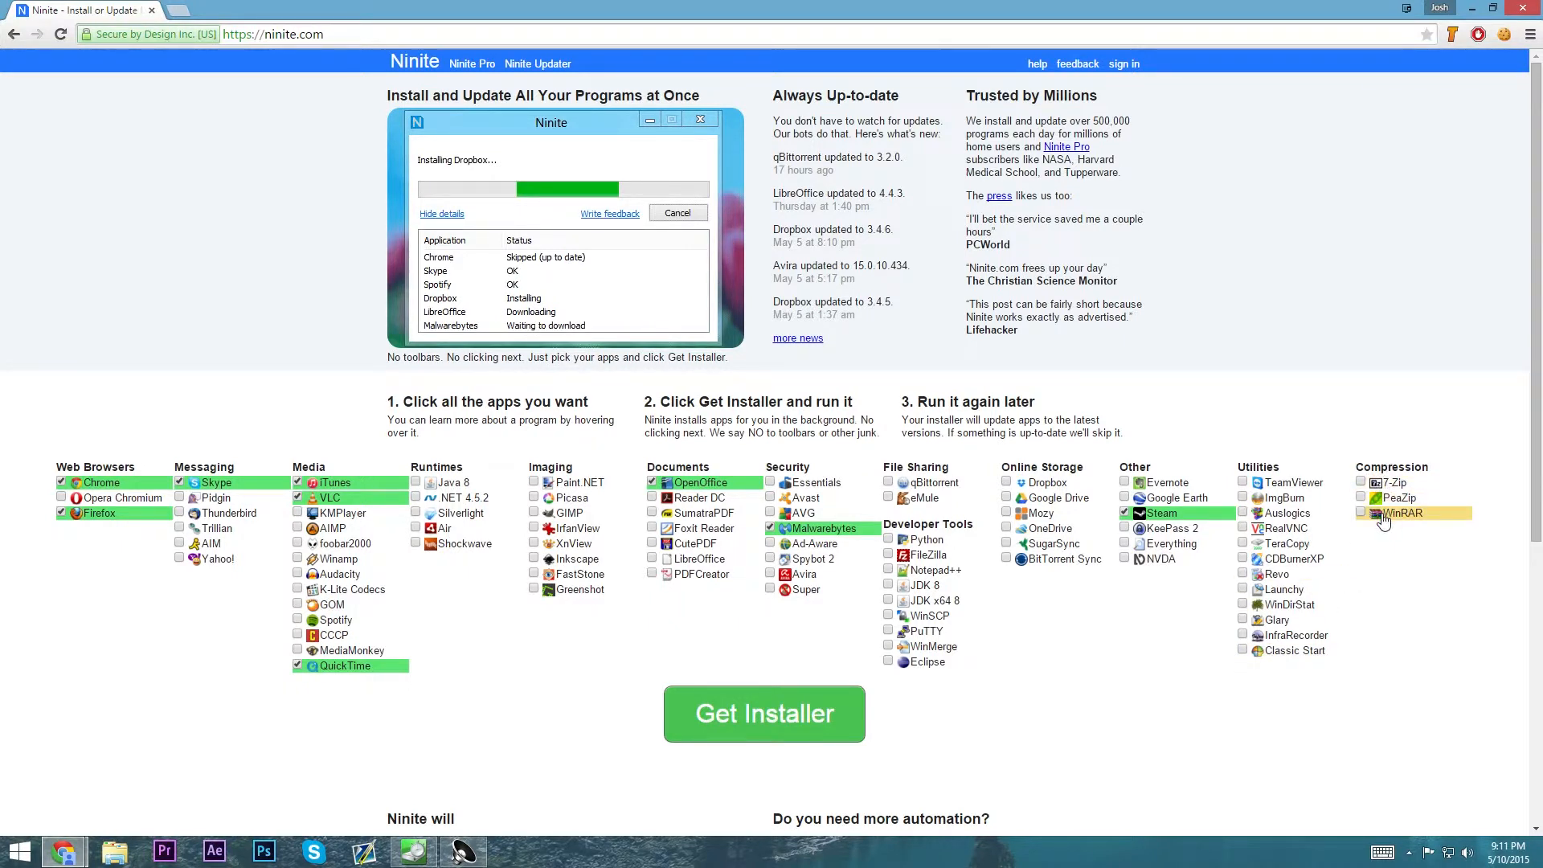
{"action": "mouse_move", "coordinate": [1406, 513]}
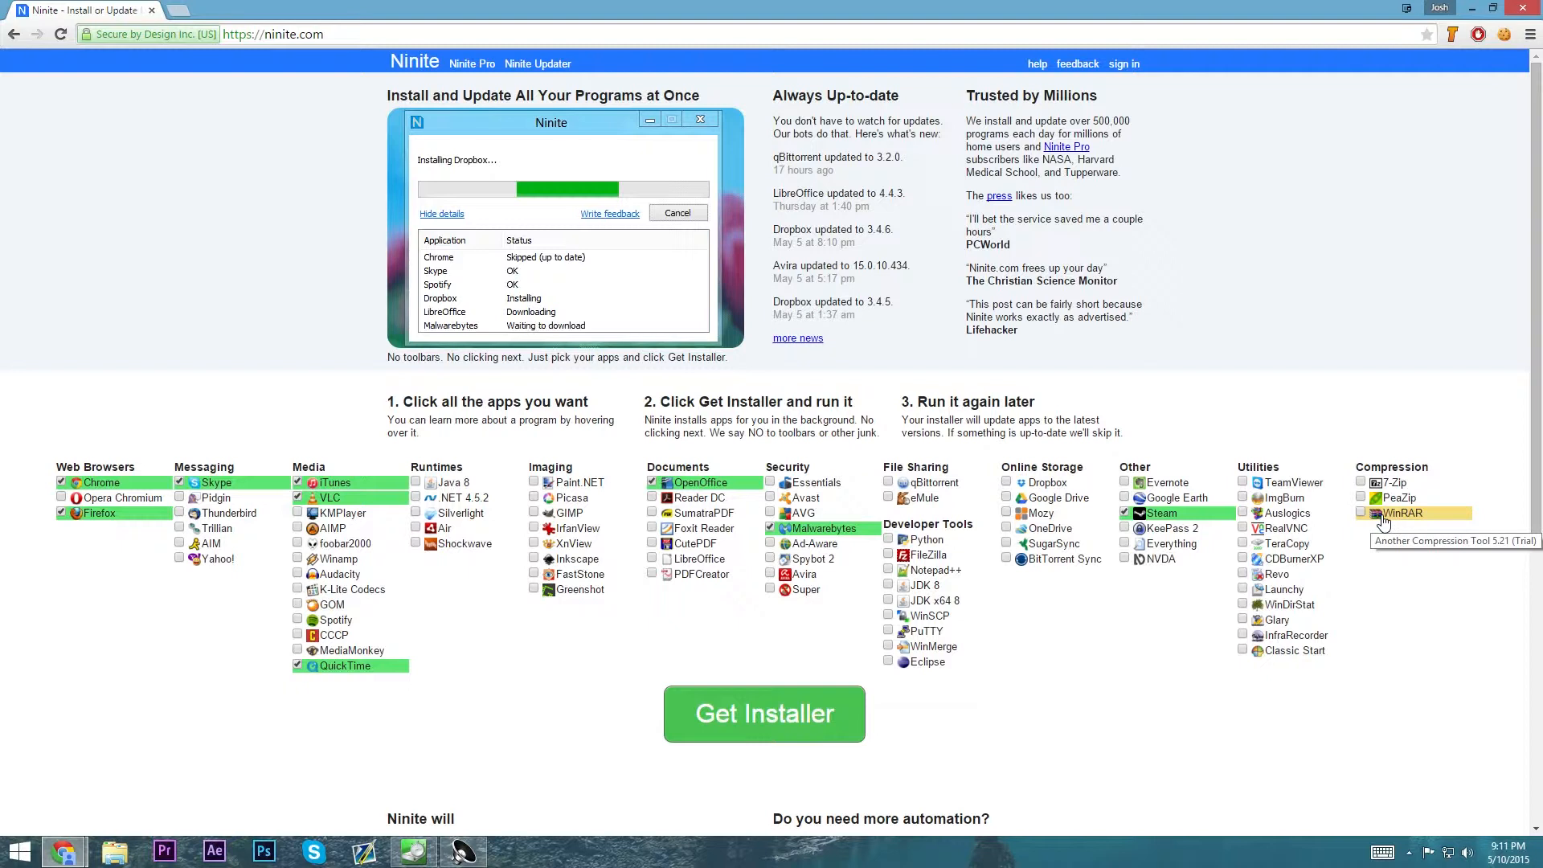
Step: Tick the 7-Zip checkbox under Compression
{"action": "left_click", "coordinate": [1362, 482]}
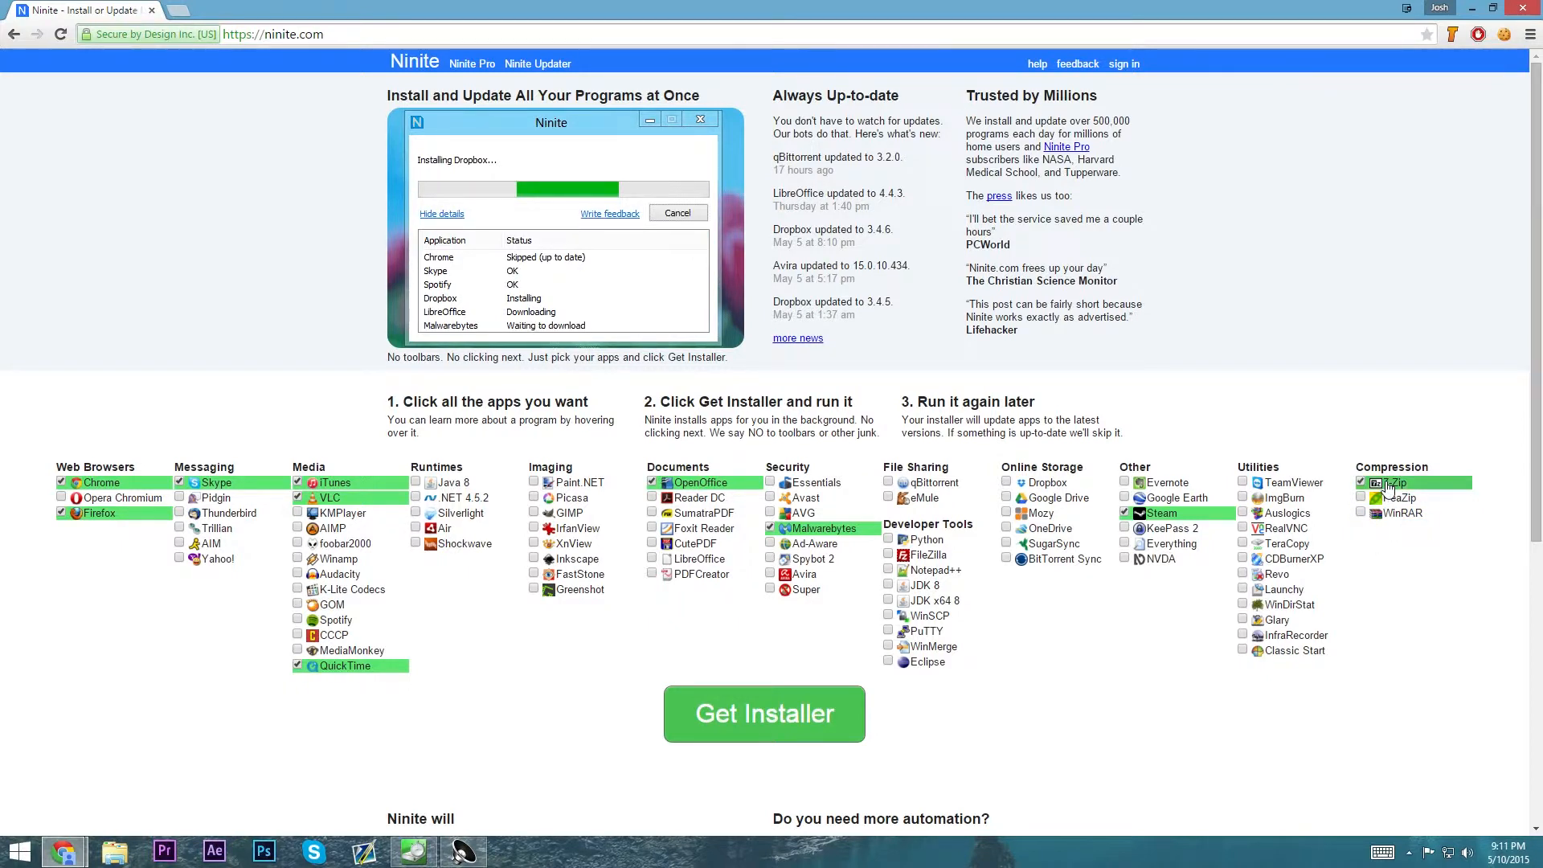
{"action": "left_click", "coordinate": [1362, 482]}
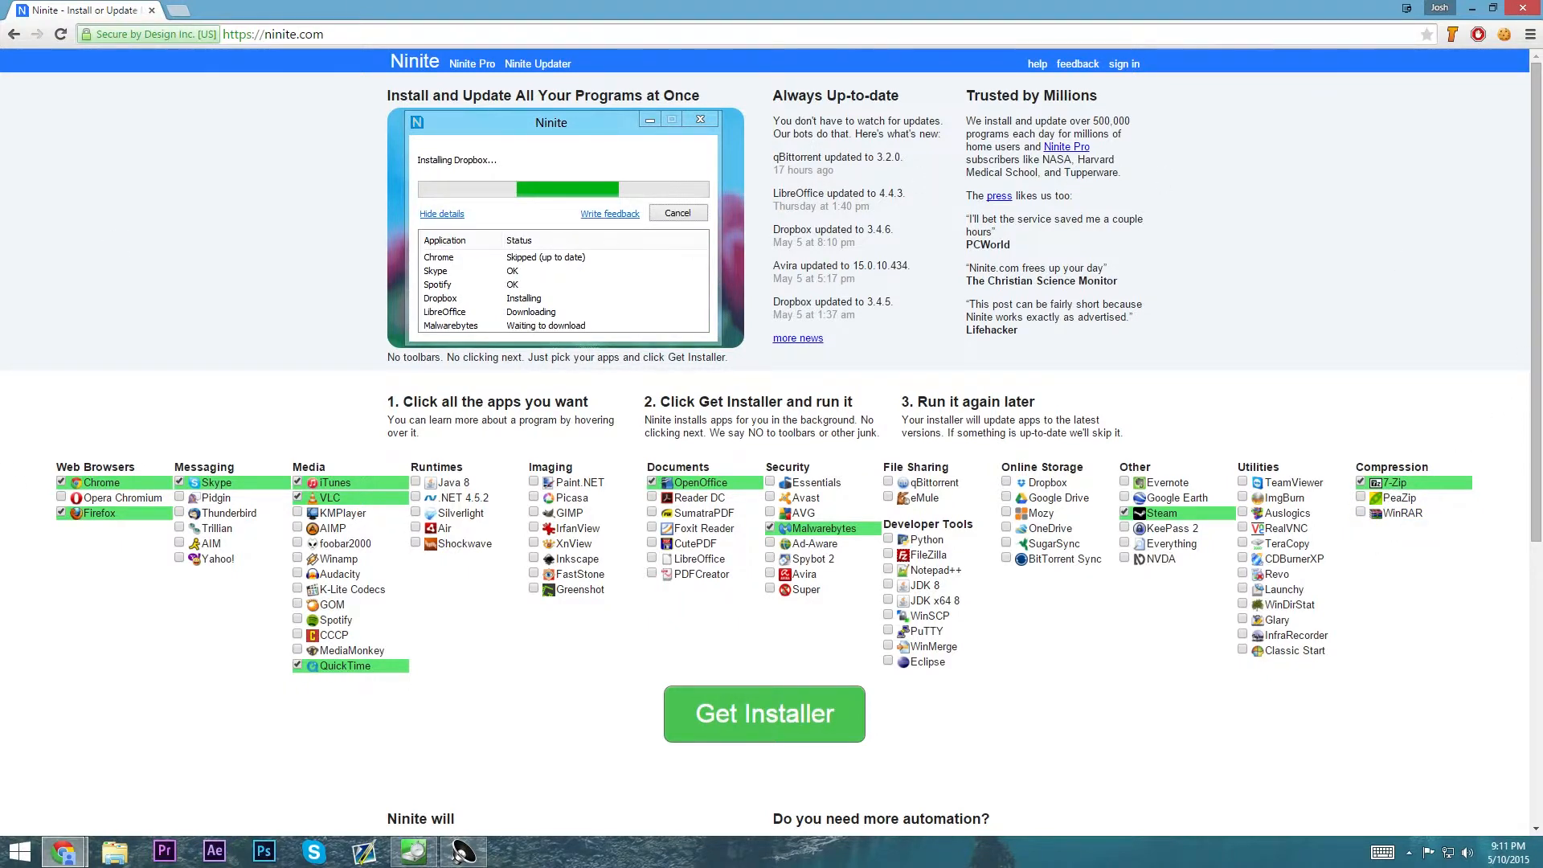
{"action": "mouse_move", "coordinate": [668, 656]}
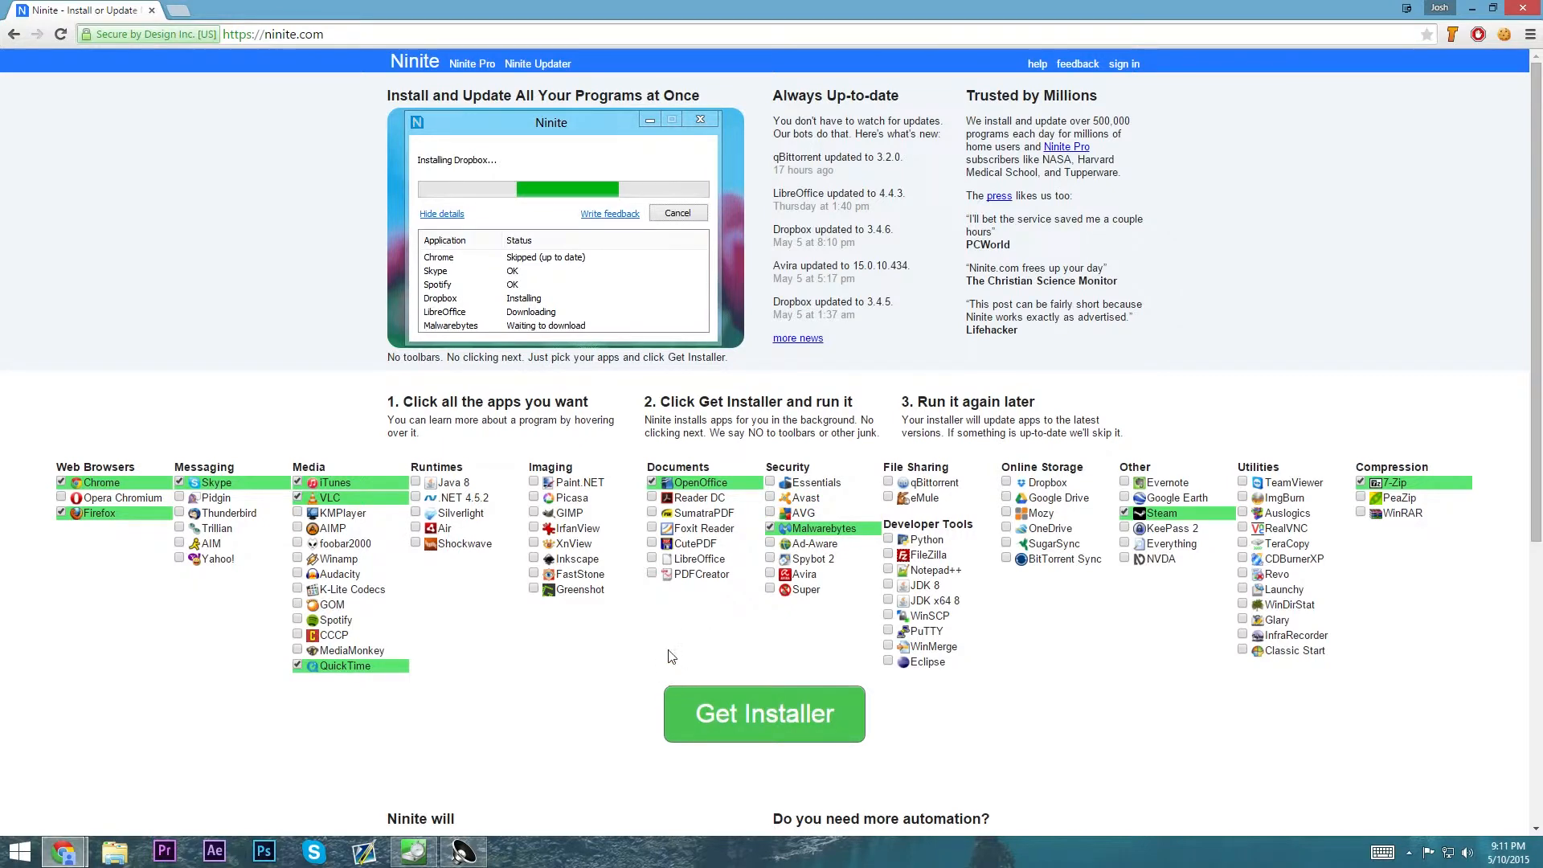
Step: Download the custom Ninite installer .exe and open it from the download bar
{"action": "left_click", "coordinate": [764, 714]}
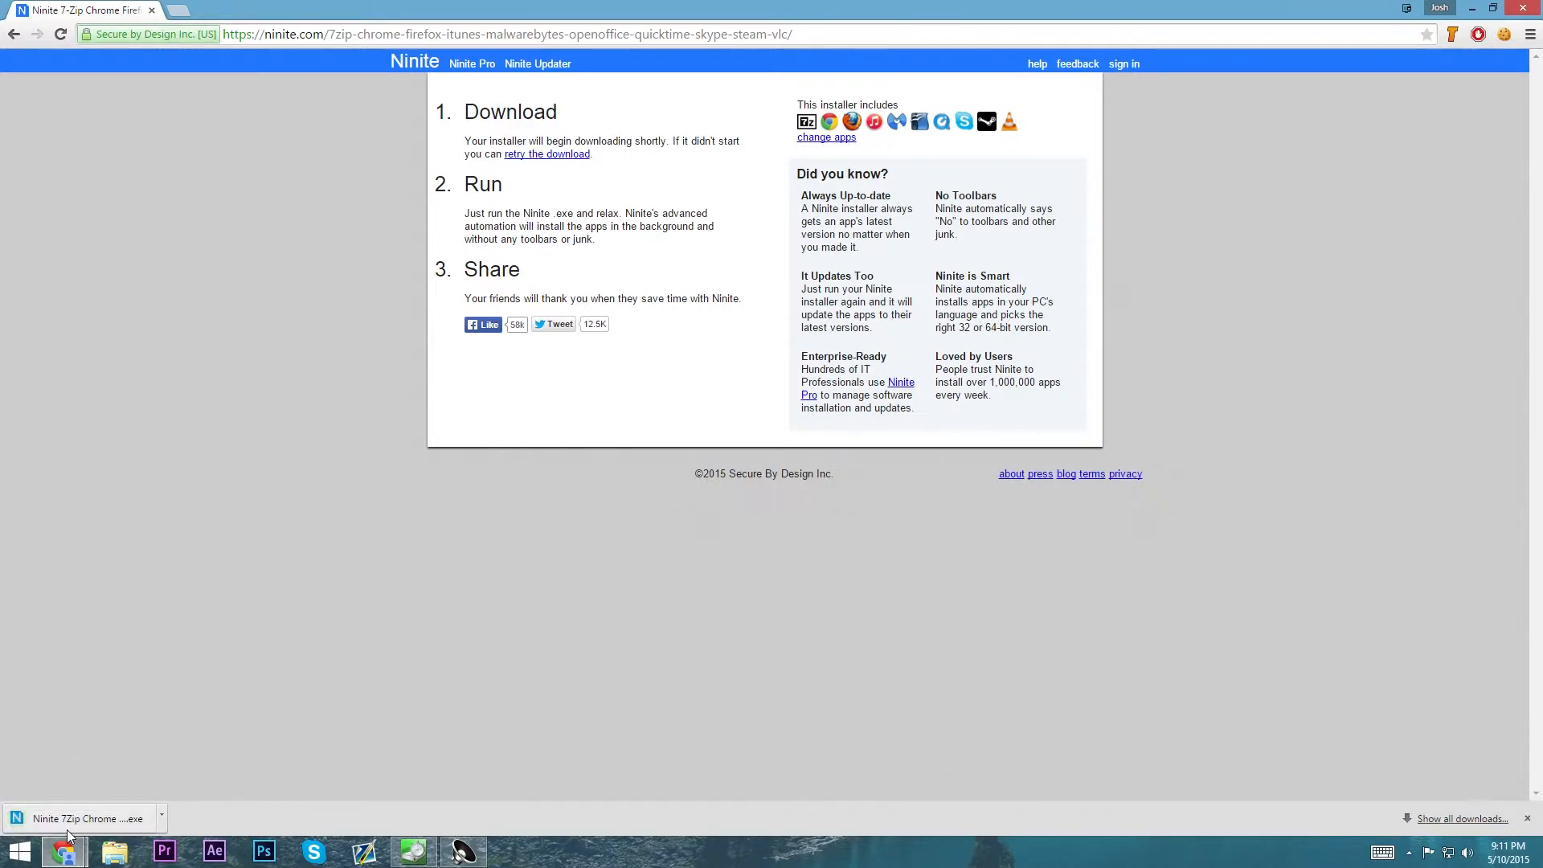
{"action": "left_click", "coordinate": [79, 818]}
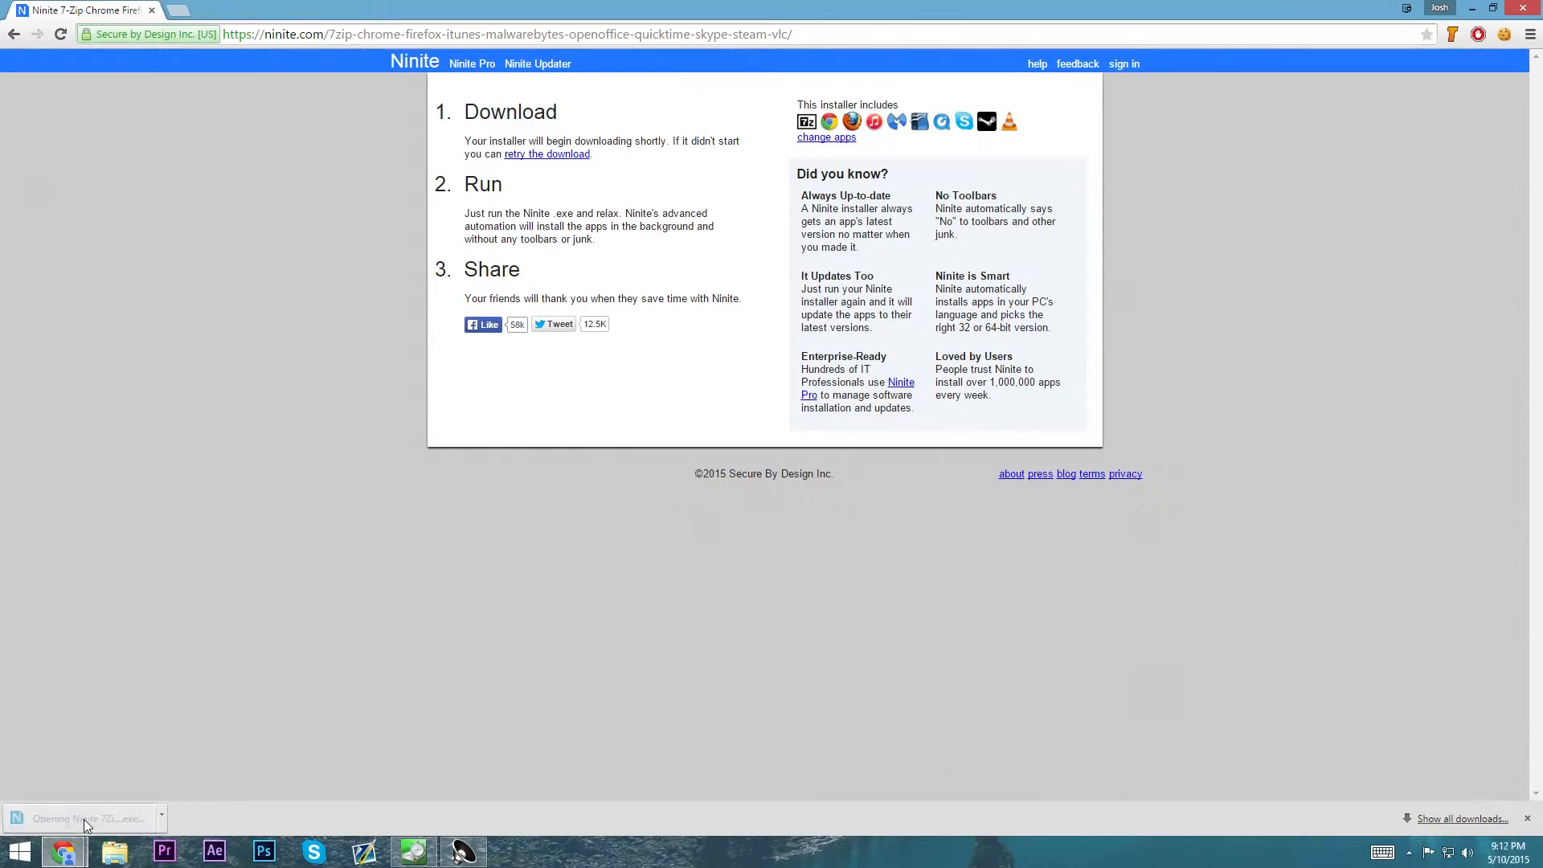
Step: Cancel the running Ninite installer and close its window
{"action": "left_click", "coordinate": [83, 818]}
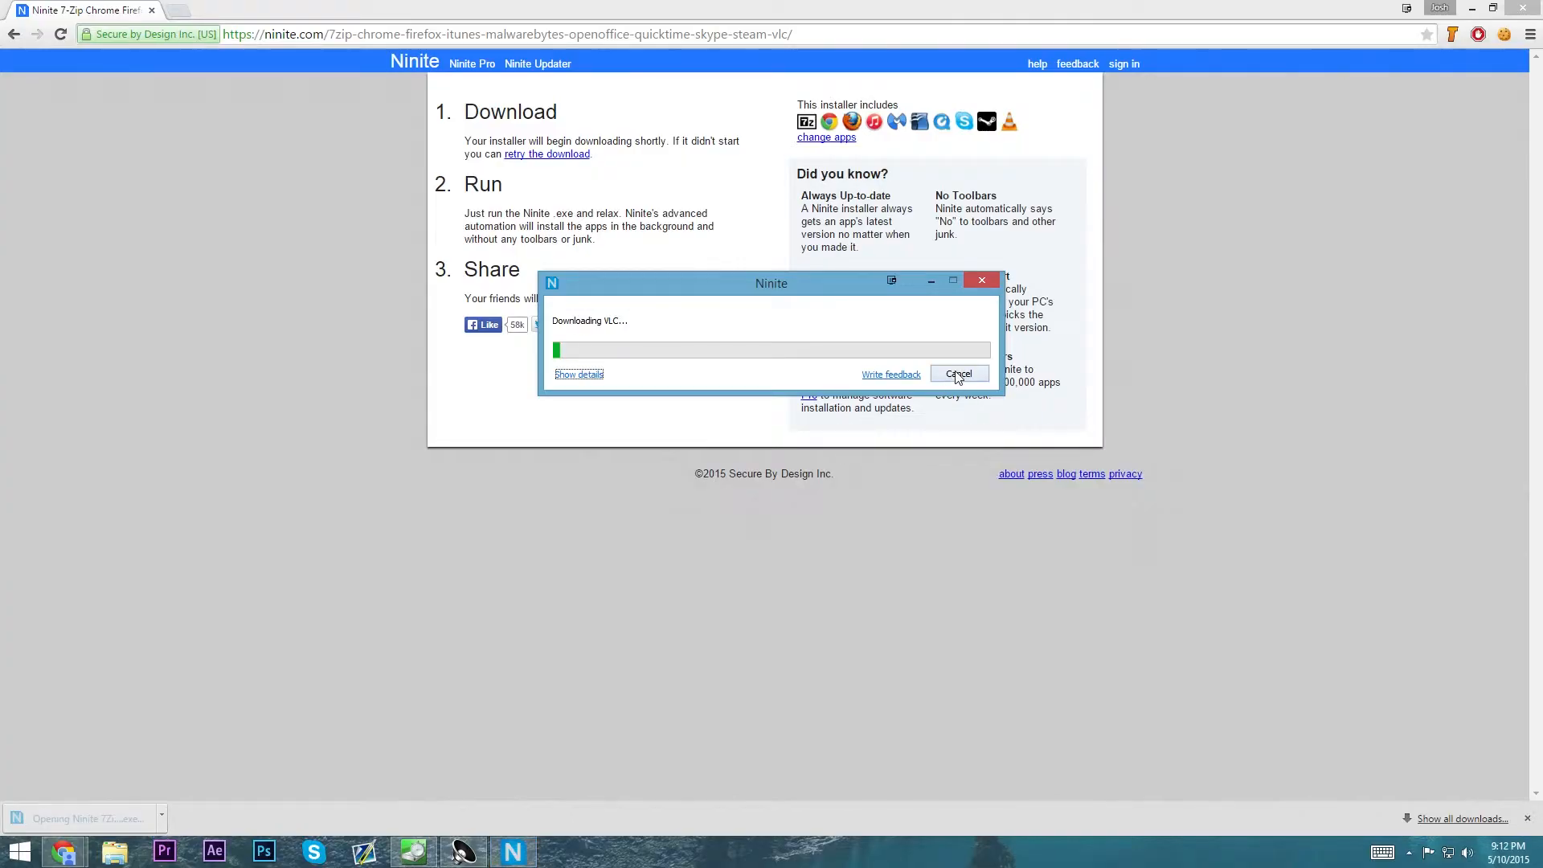
{"action": "left_click", "coordinate": [955, 373]}
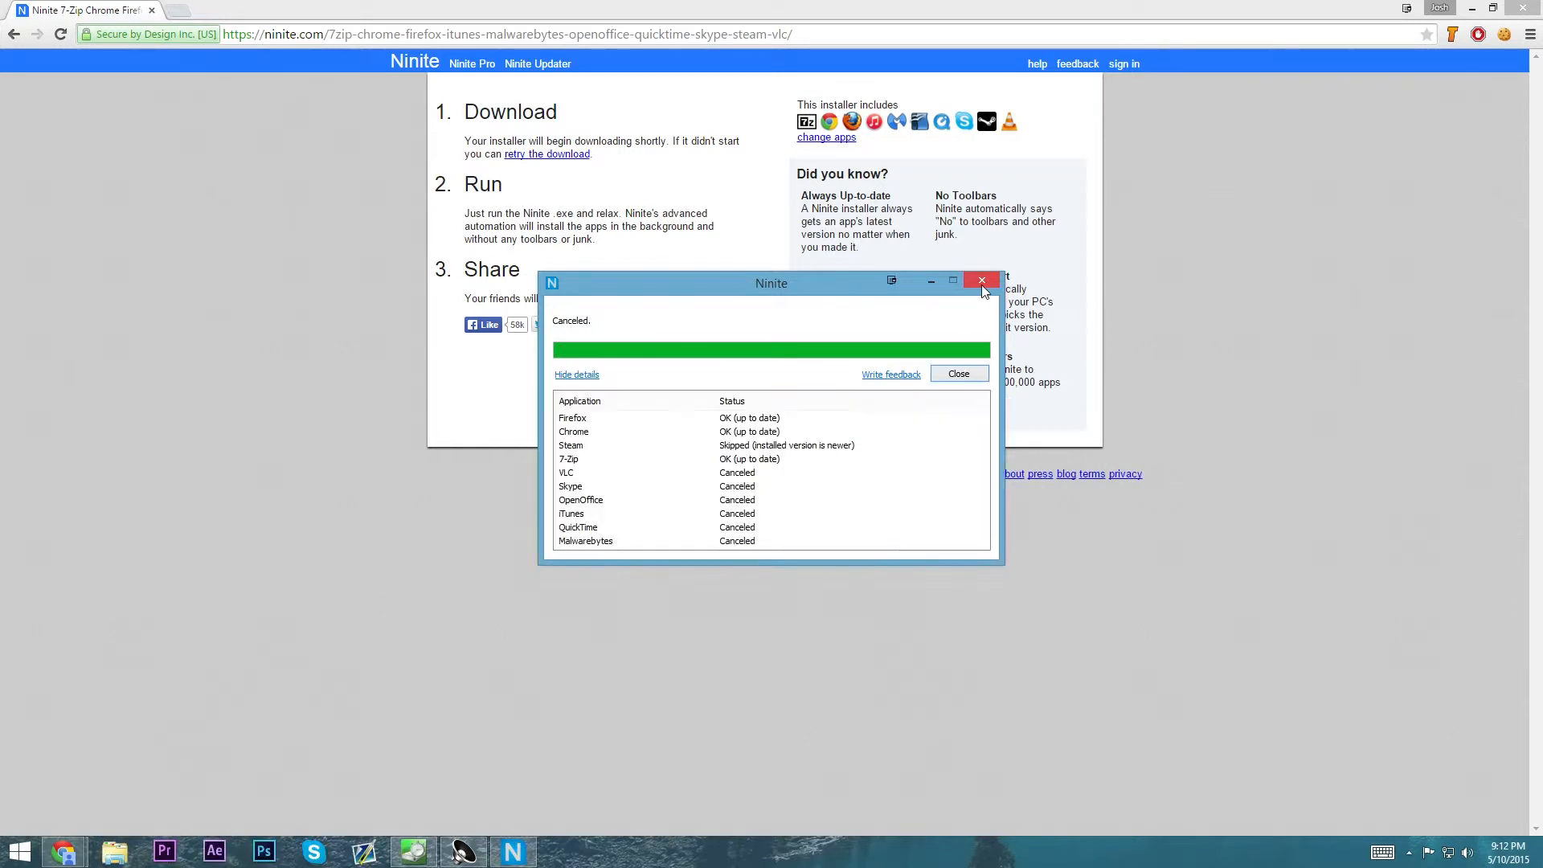
{"action": "mouse_move", "coordinate": [716, 456]}
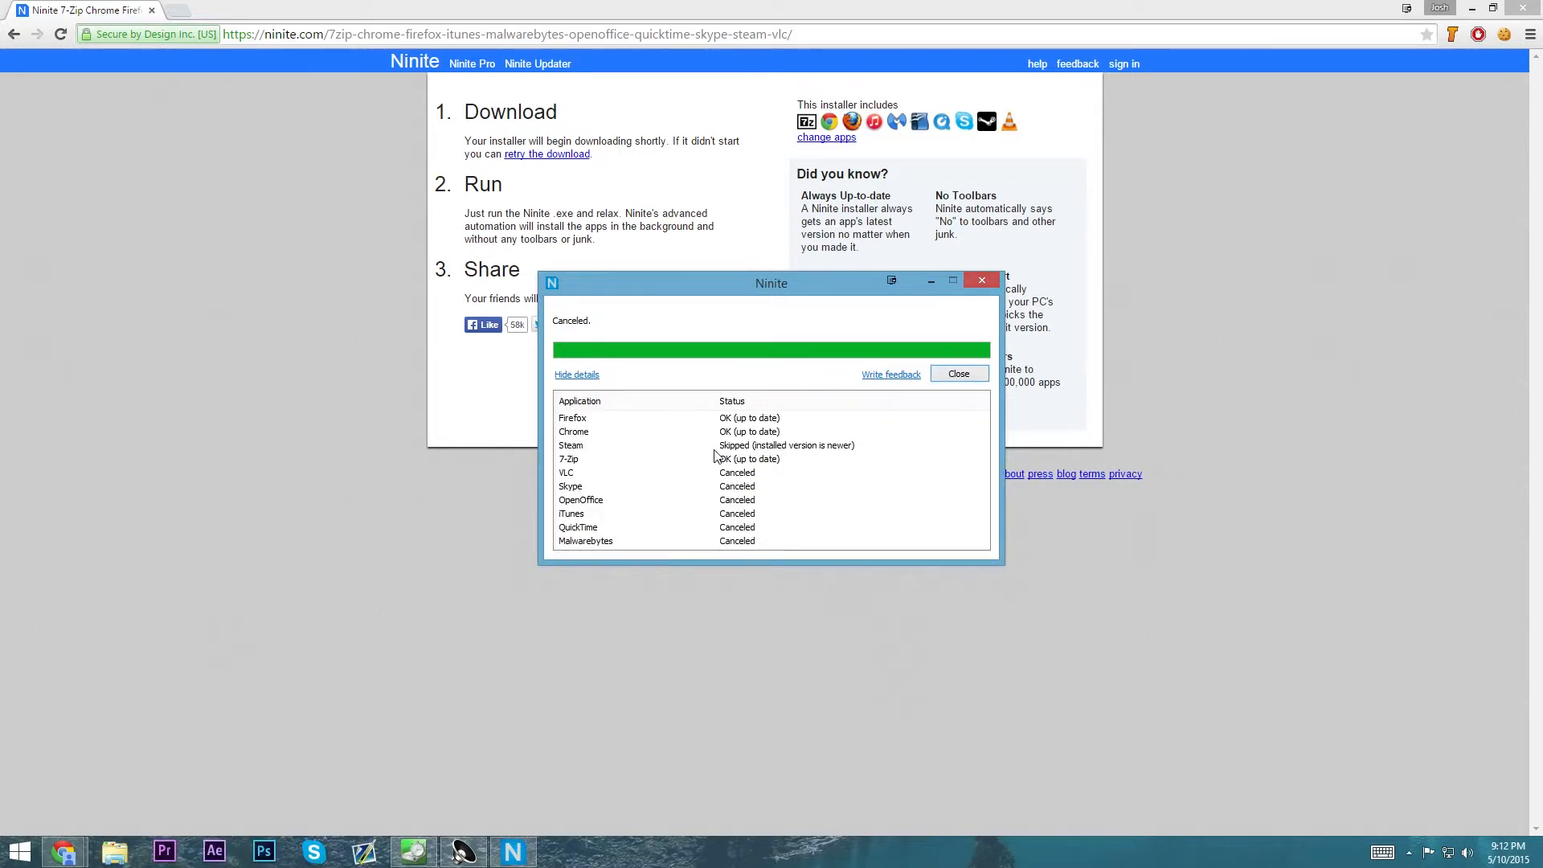
{"action": "mouse_move", "coordinate": [704, 466]}
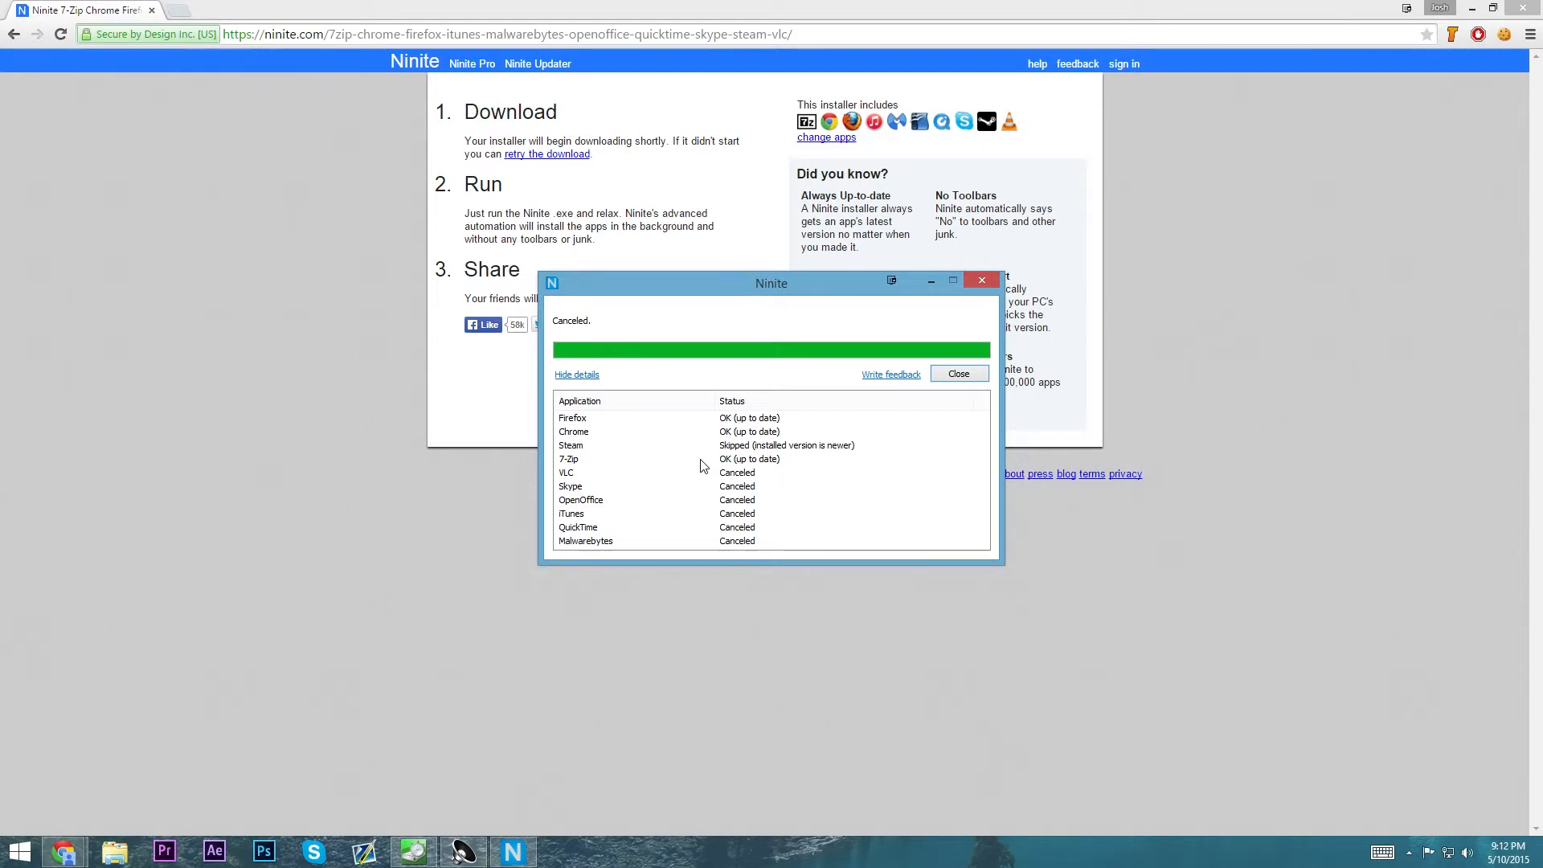
{"action": "left_click", "coordinate": [957, 373]}
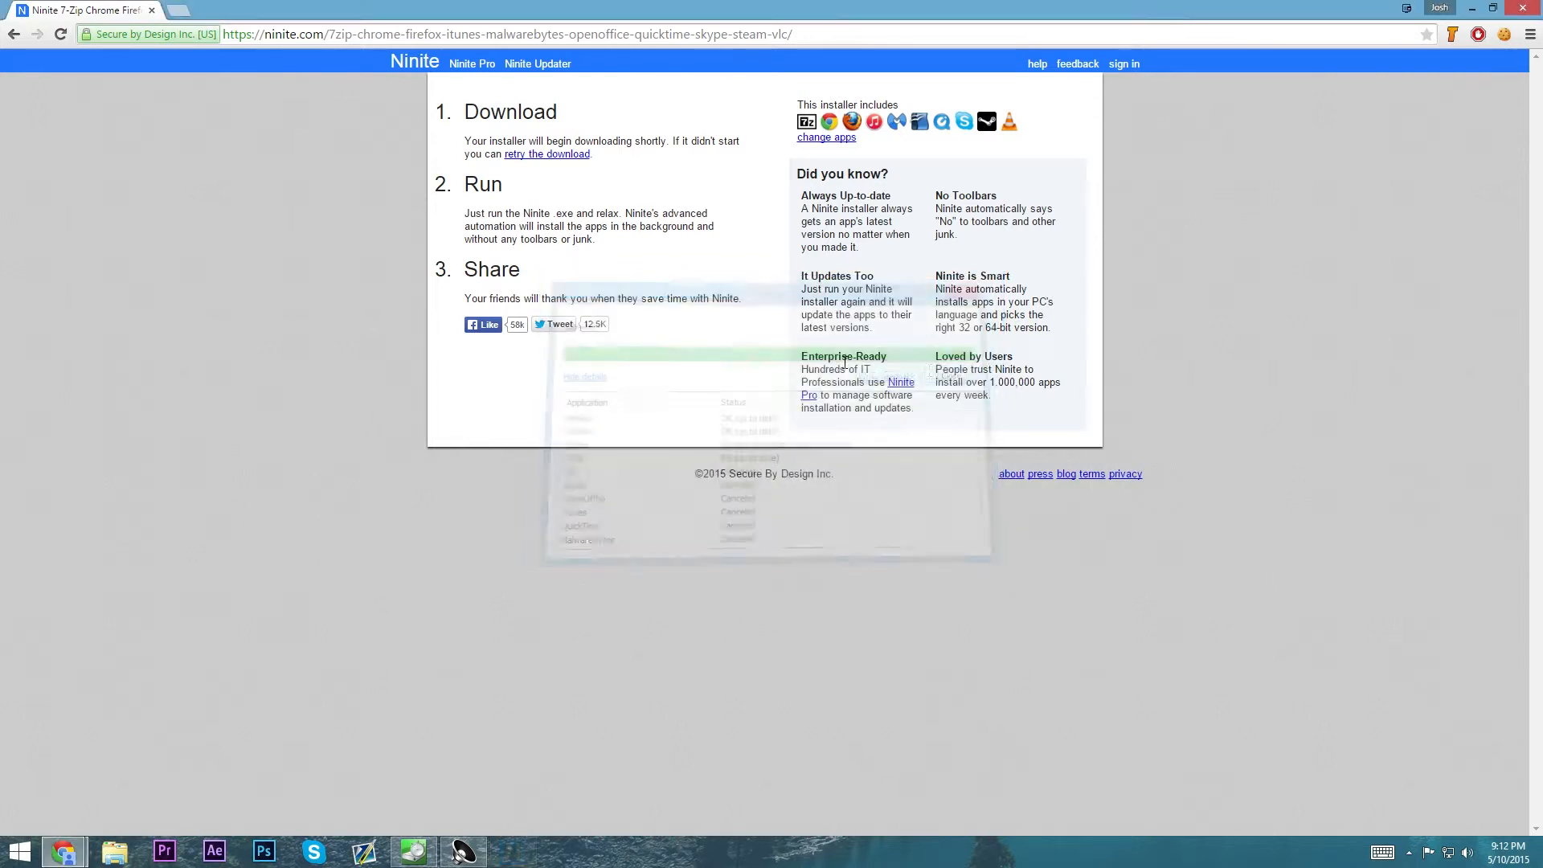